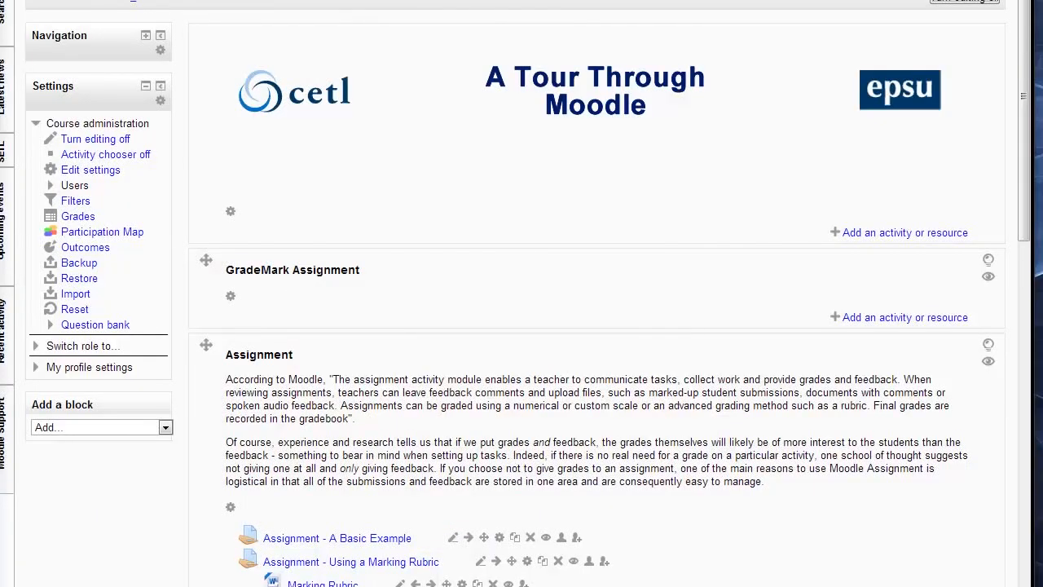
mouse_move(606, 137)
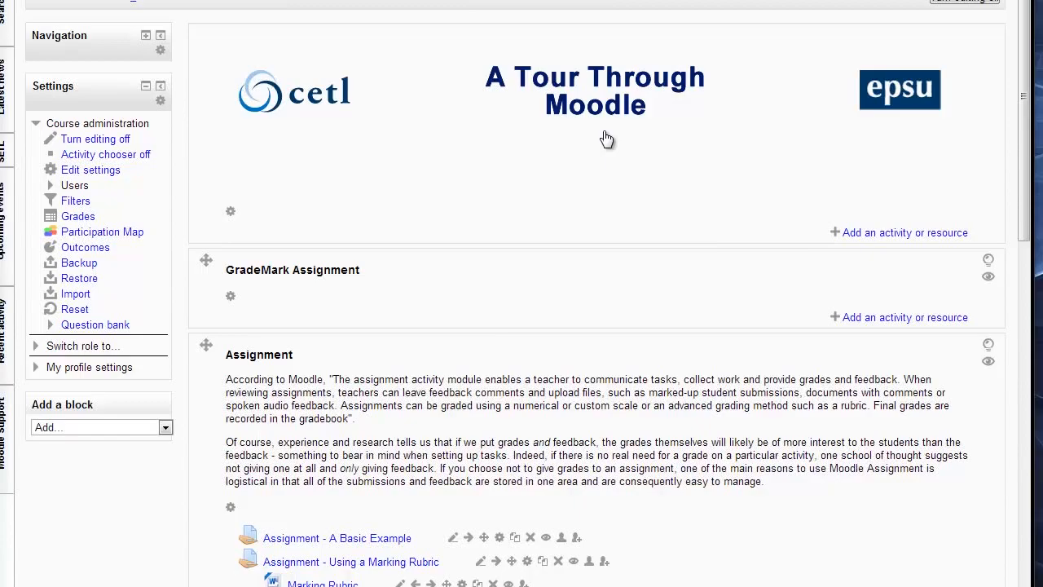
Create a Turnitin Assignment named 'GradeMark Video Assignment' and save it to the course
left_click(903, 231)
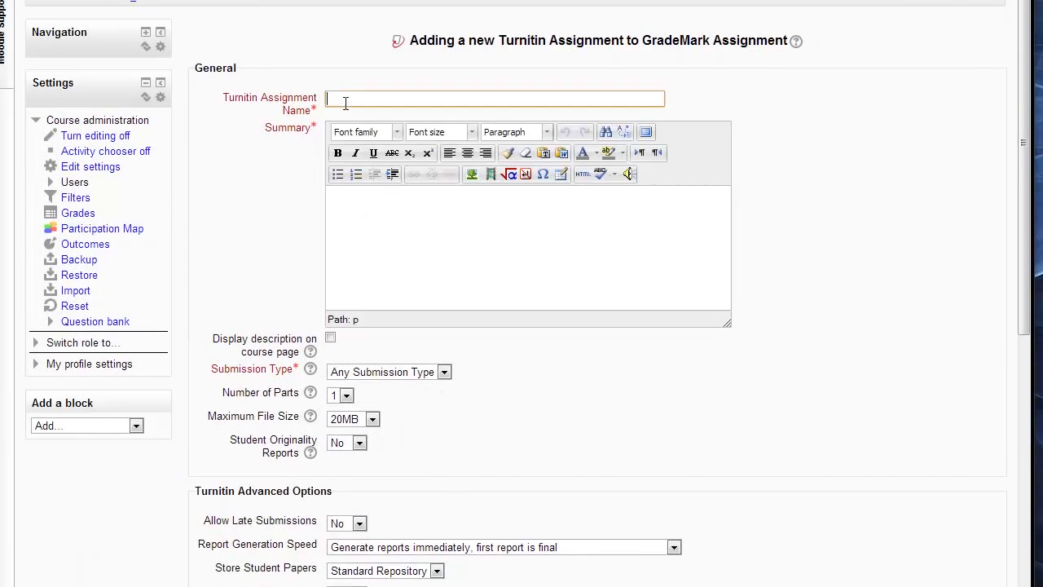
type("GradeMark Video Assignment")
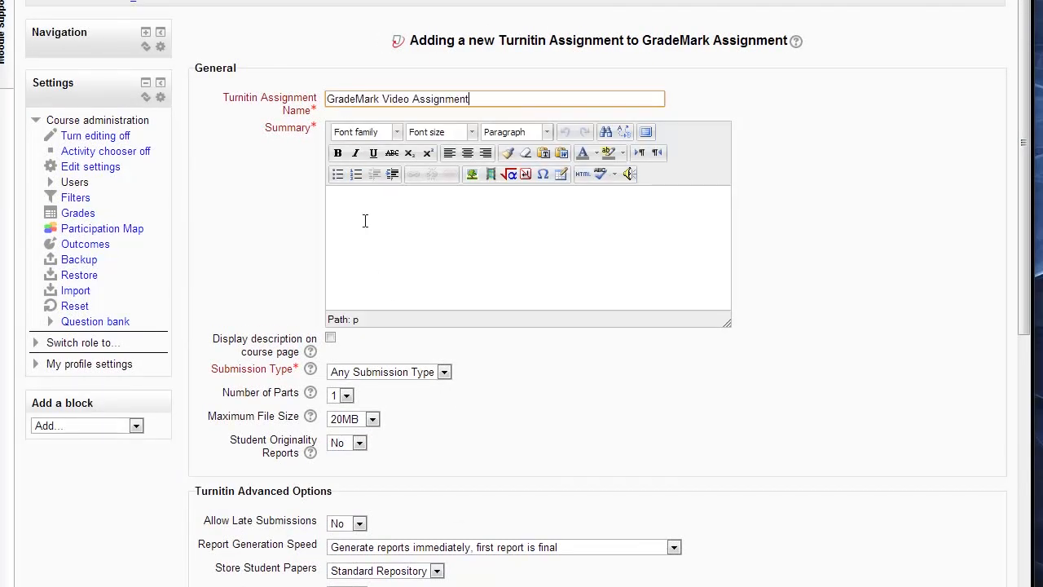
scroll("down", 3)
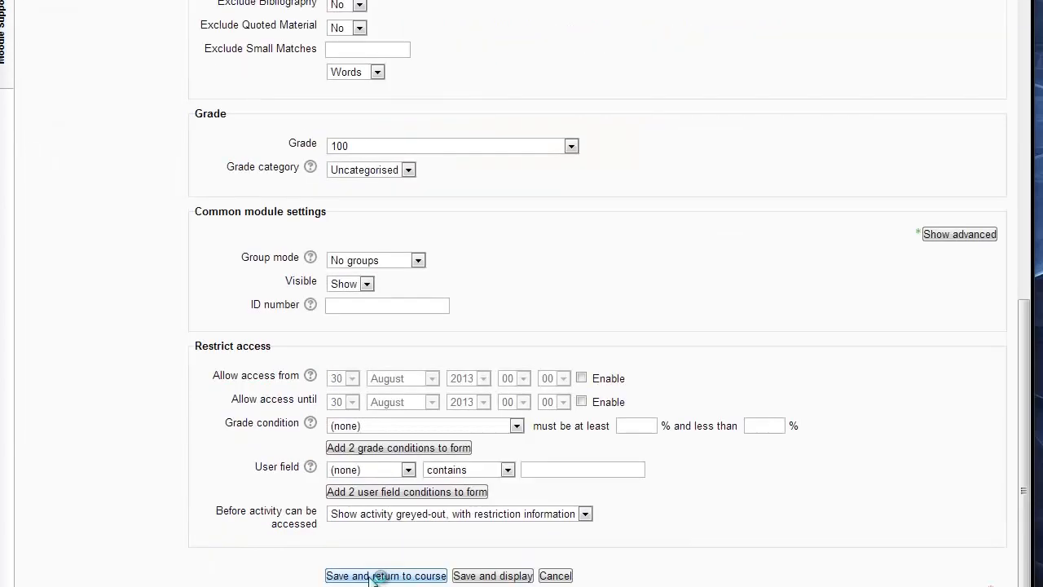
left_click(384, 575)
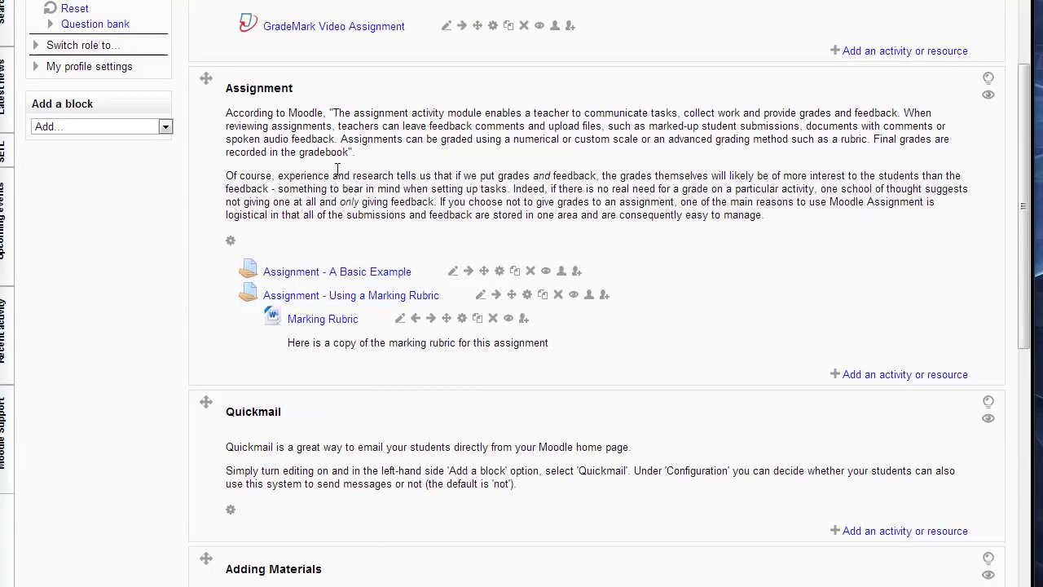
Open the assignment, check 'Use GradeMark' under Options, and return to the Summary
left_click(333, 26)
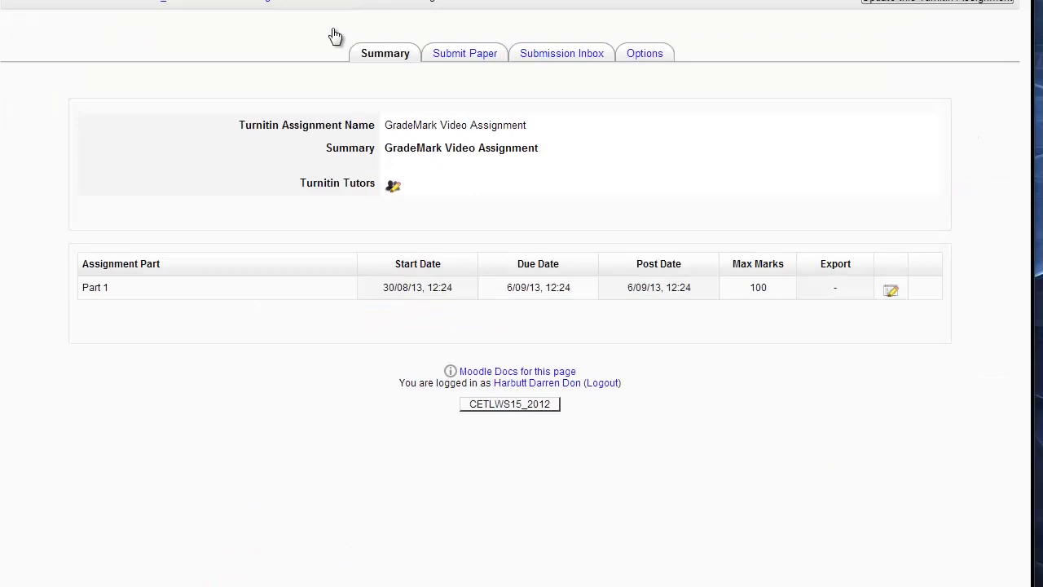
mouse_move(645, 53)
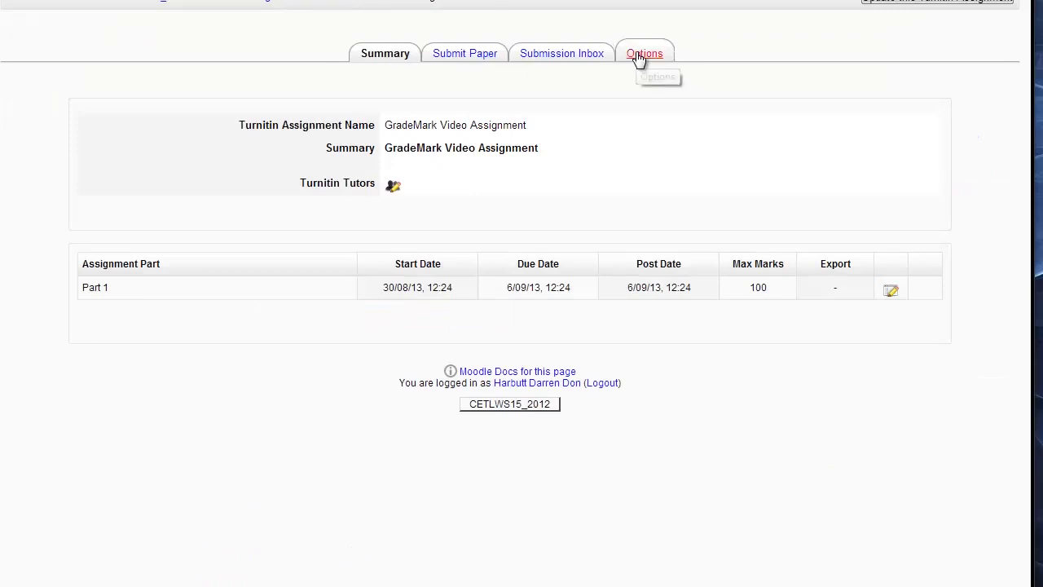
left_click(645, 52)
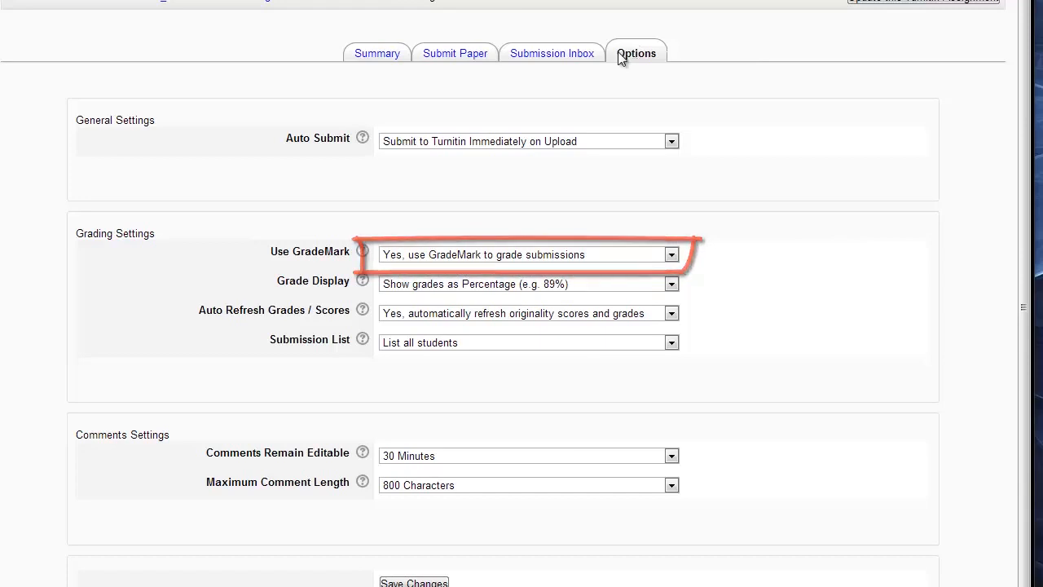
left_click(376, 53)
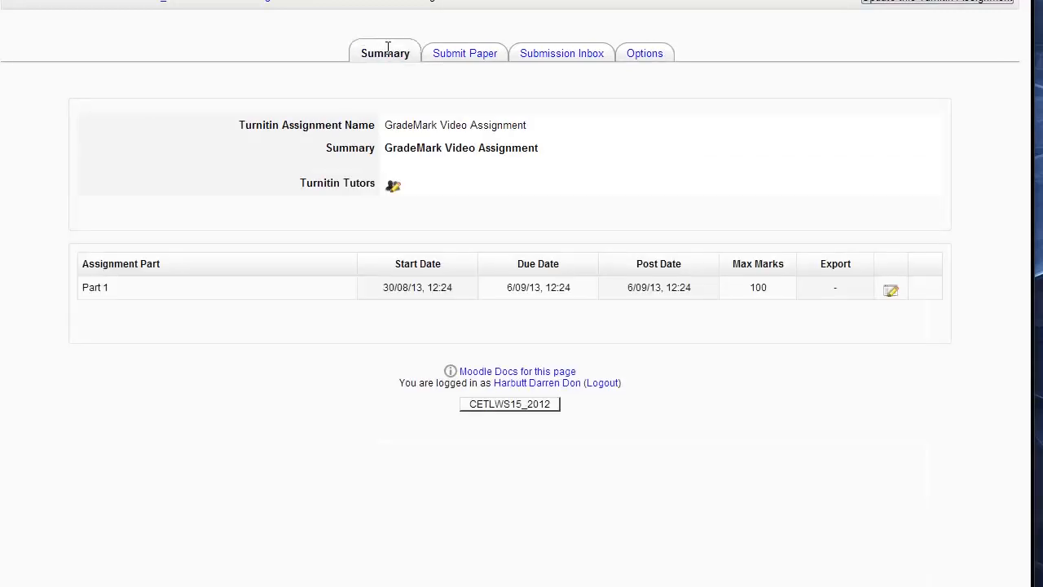
Set Part 1's due date to 30 August 2013 at 12:36 and submit the change
left_click(889, 290)
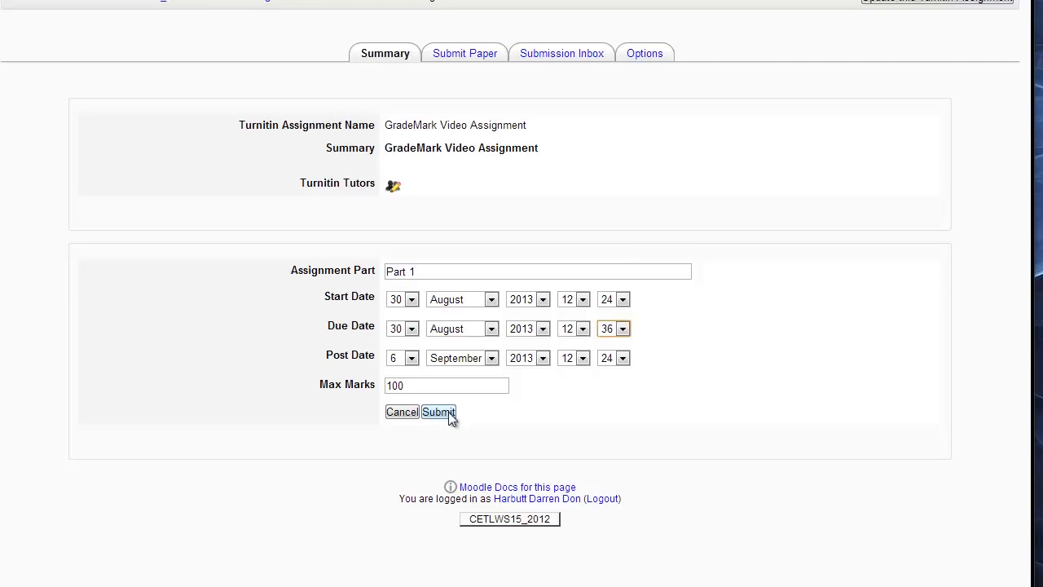
left_click(439, 411)
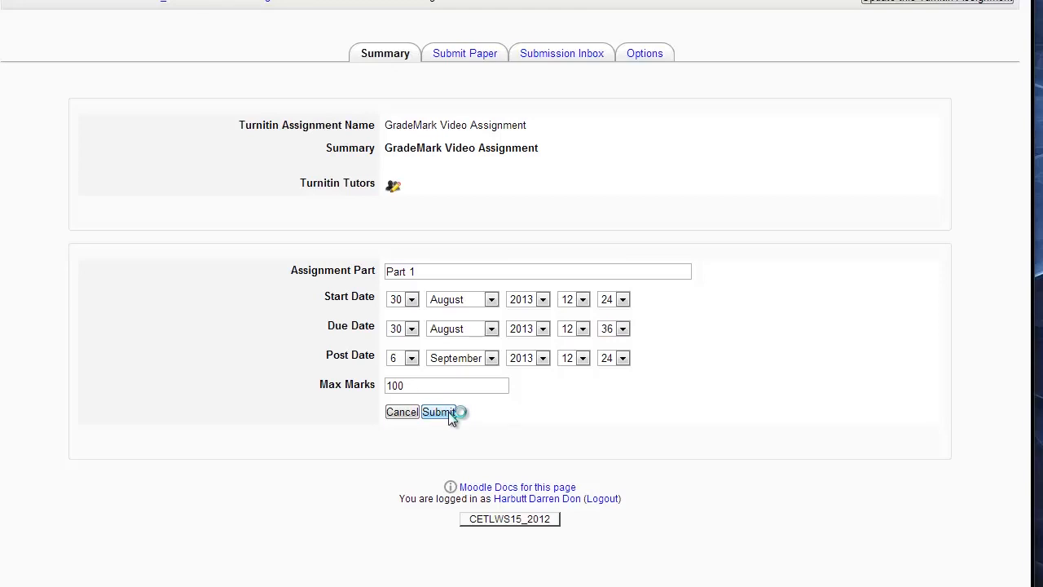
left_click(438, 411)
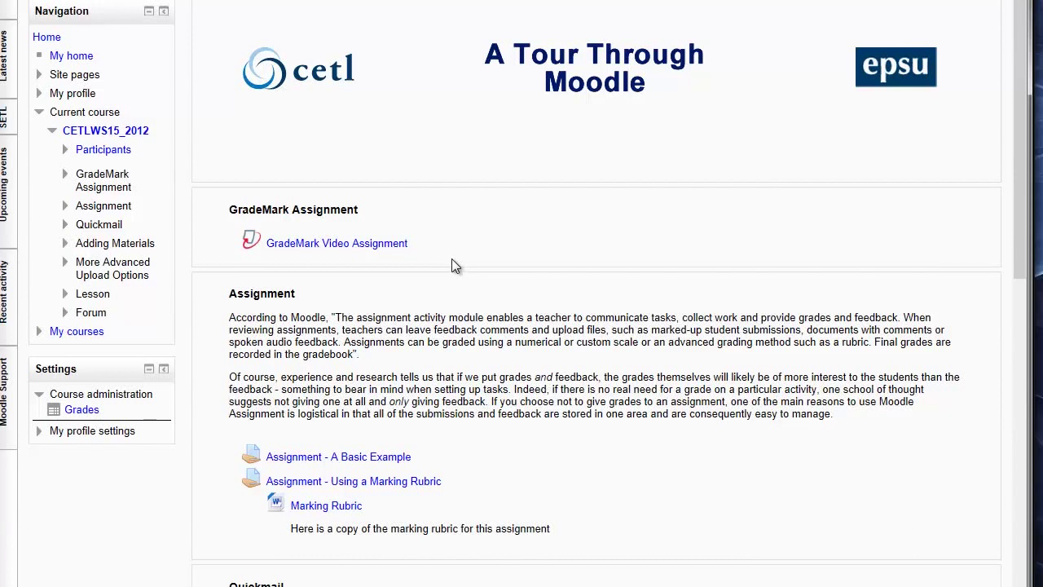
mouse_move(375, 245)
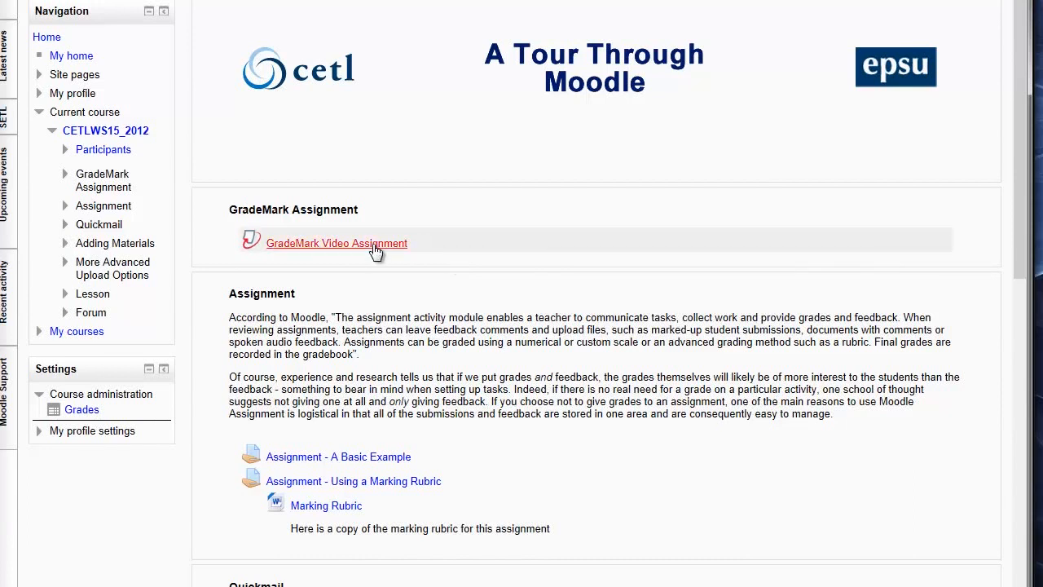
As the student, start a file-upload submission titled 'Submission' under My Submissions
left_click(335, 243)
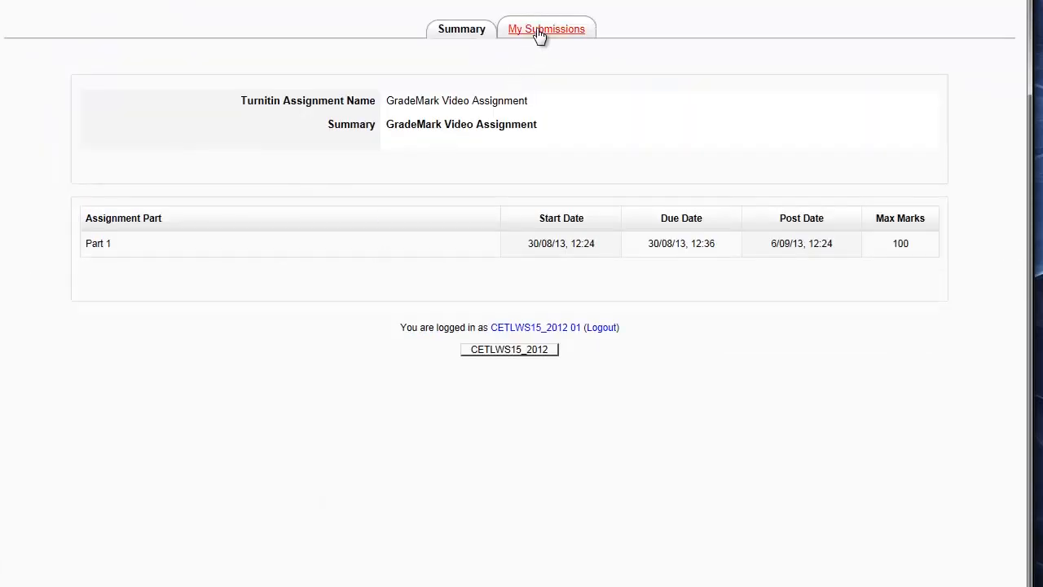
left_click(546, 29)
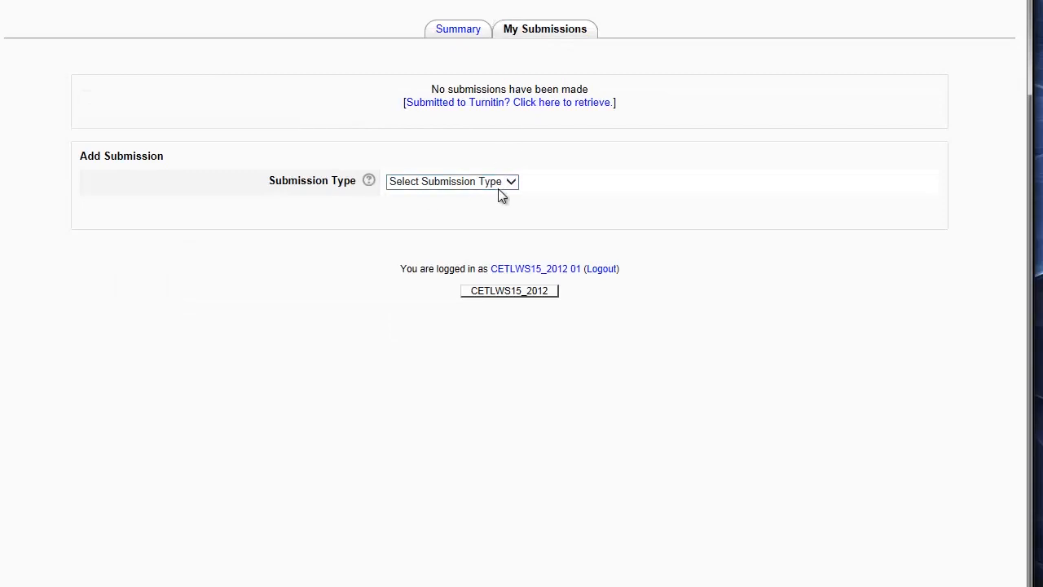
left_click(453, 181)
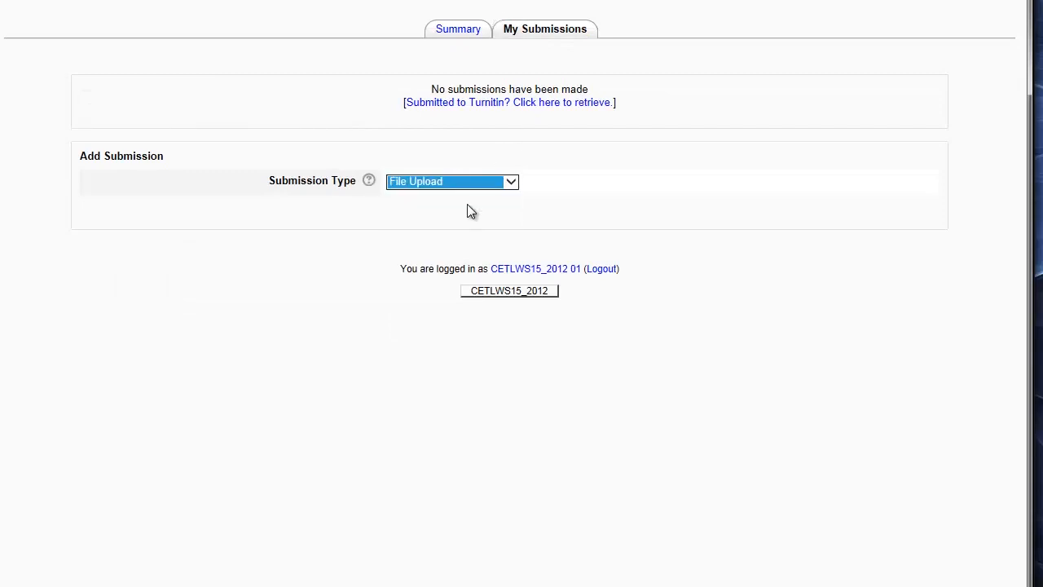
left_click(452, 181)
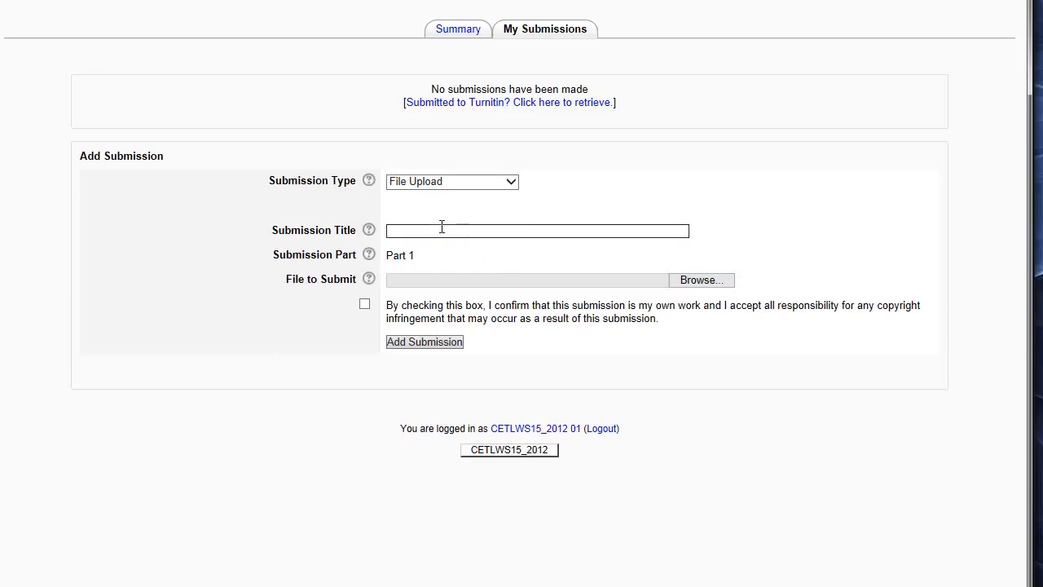
type("Subm")
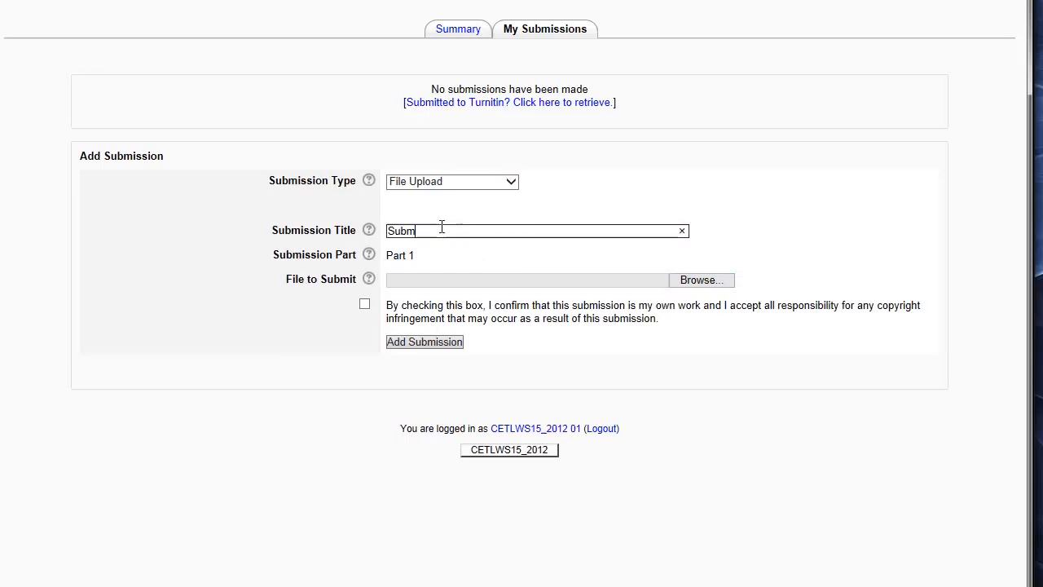
type("ission")
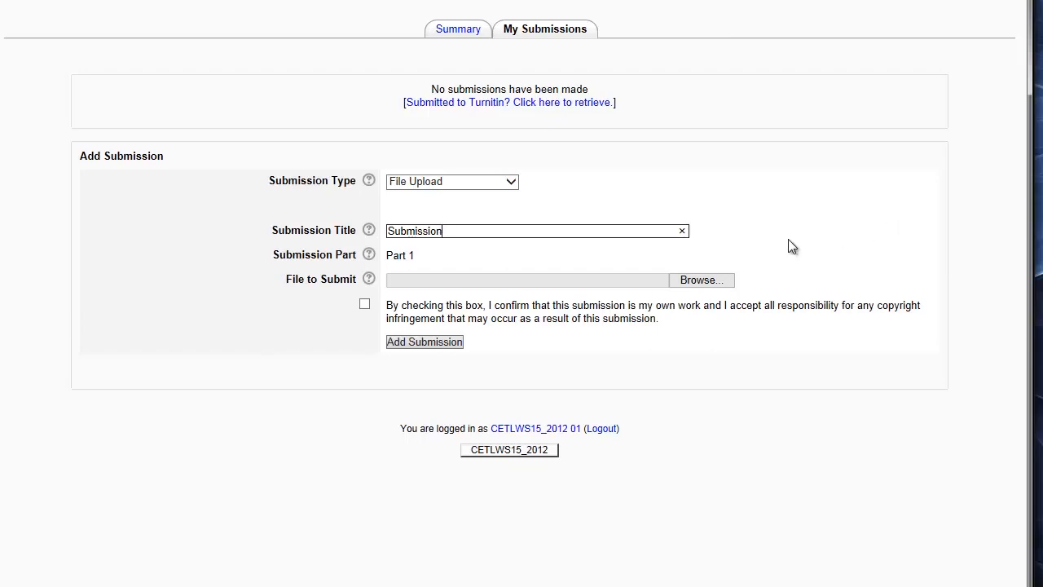
Attach Submission.docx, confirm it is the student's own work, and submit the paper
left_click(700, 280)
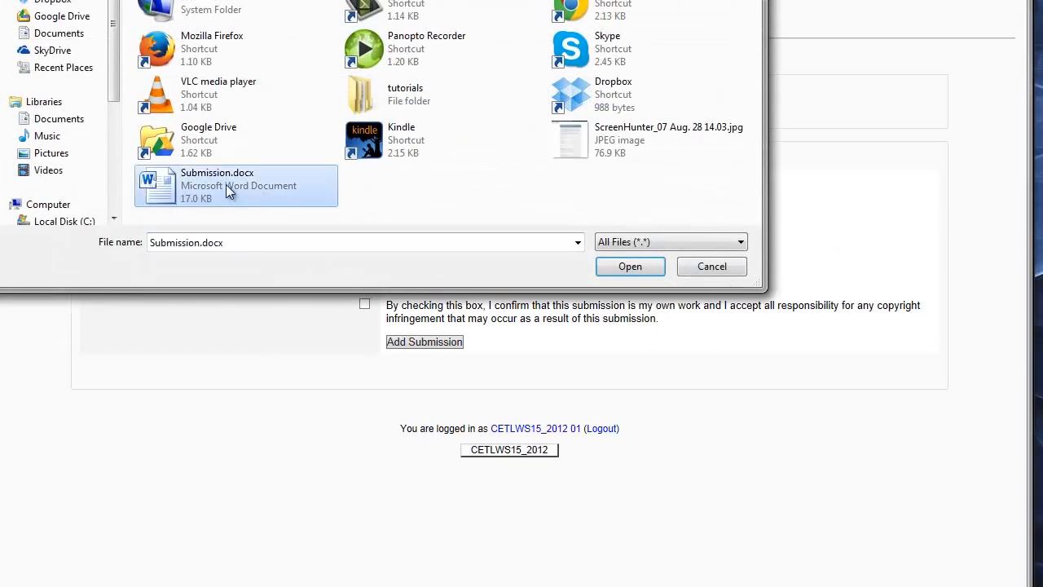
left_click(629, 267)
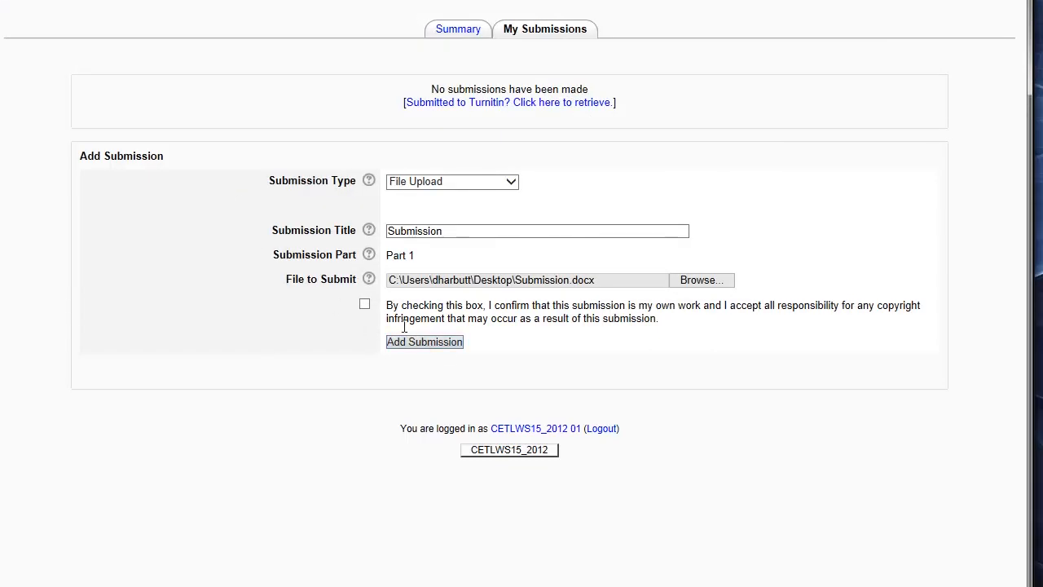
left_click(365, 303)
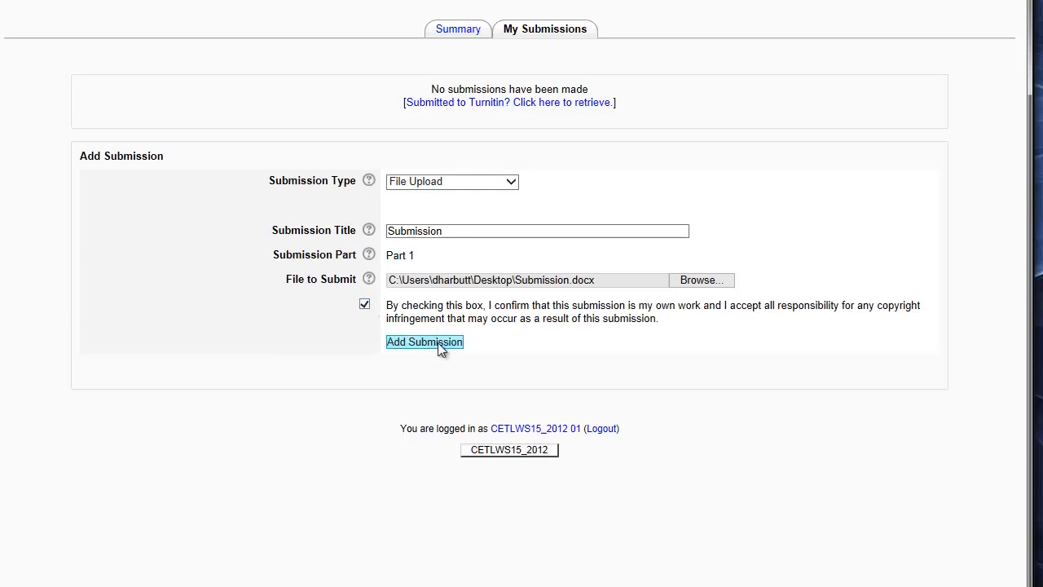
left_click(423, 343)
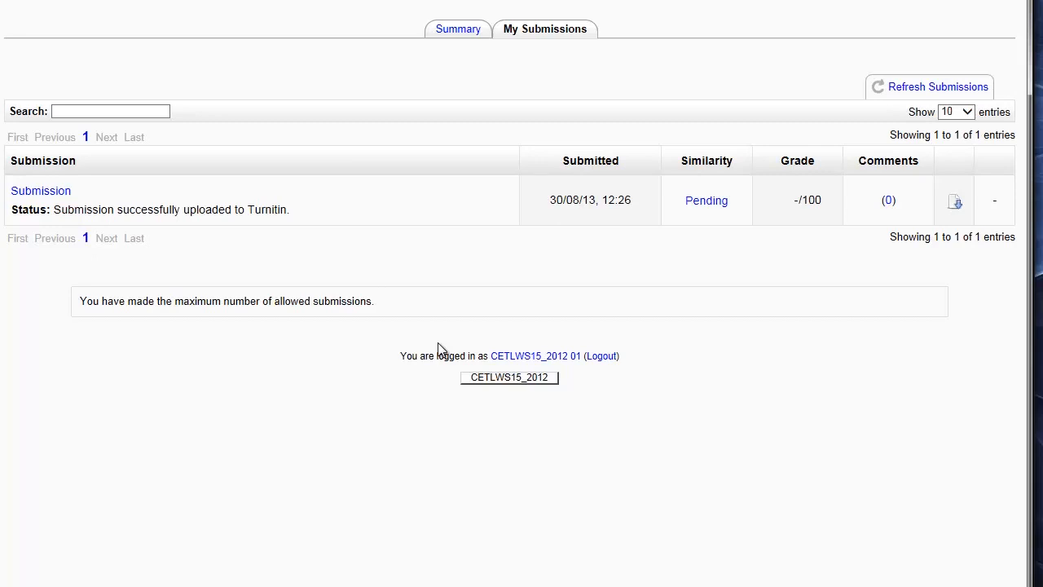
Refresh the submission until the 10% similarity score shows, then return to the course page
left_click(939, 86)
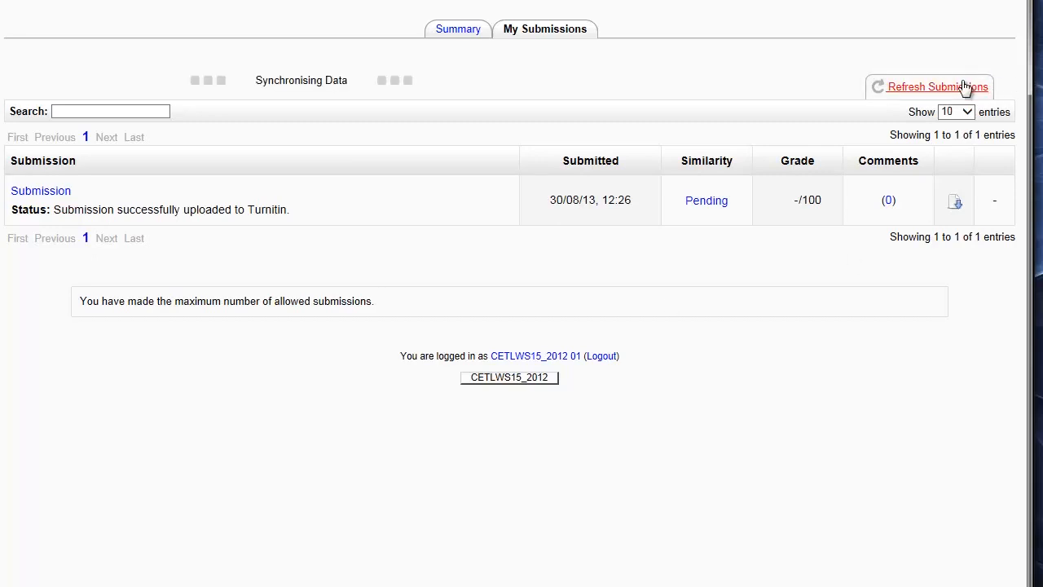
left_click(939, 86)
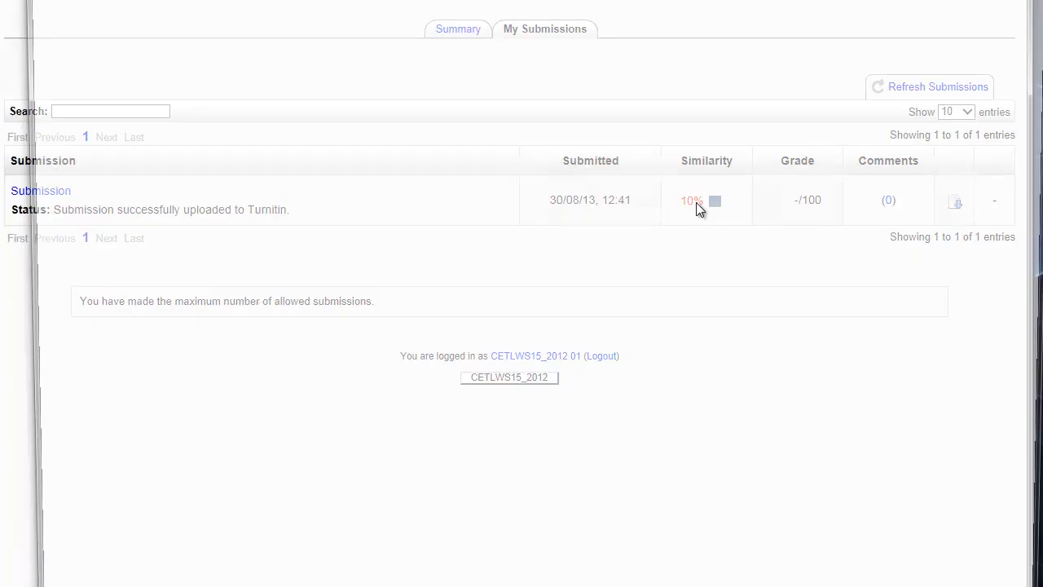
left_click(691, 200)
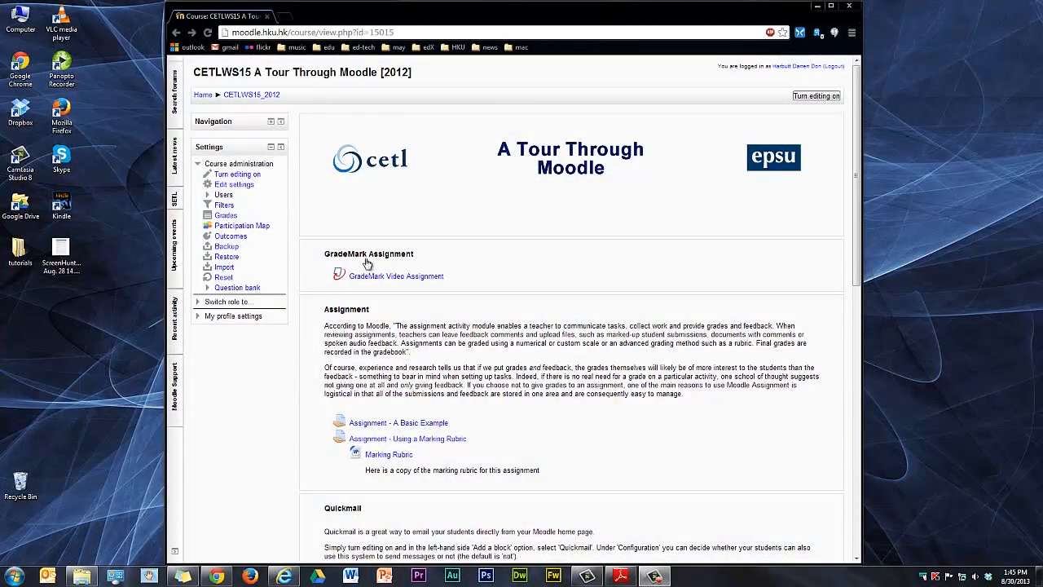
Open the GradeMark Video Assignment's Submission Inbox to reach the student's paper
left_click(394, 276)
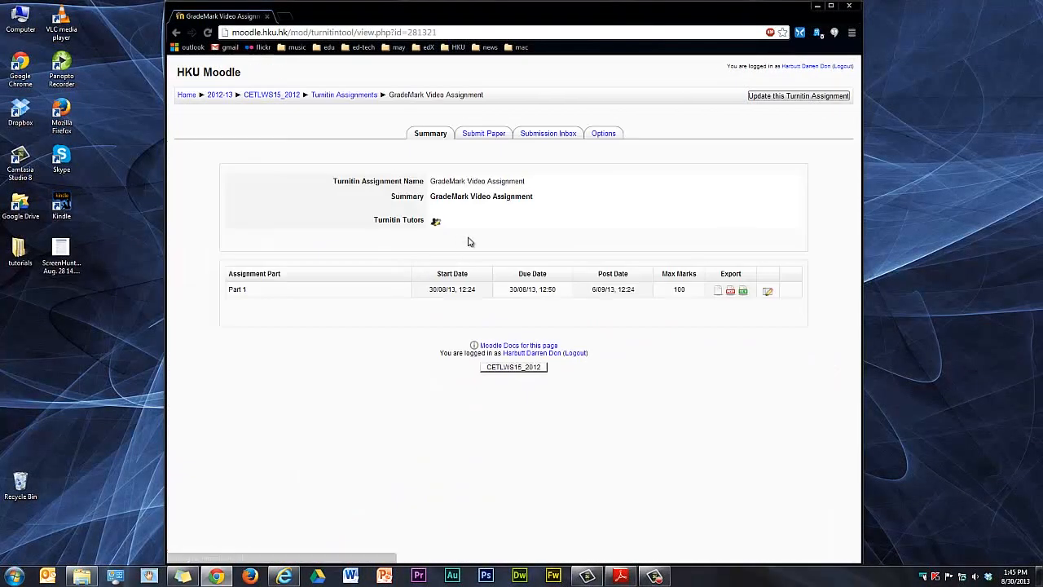
left_click(547, 133)
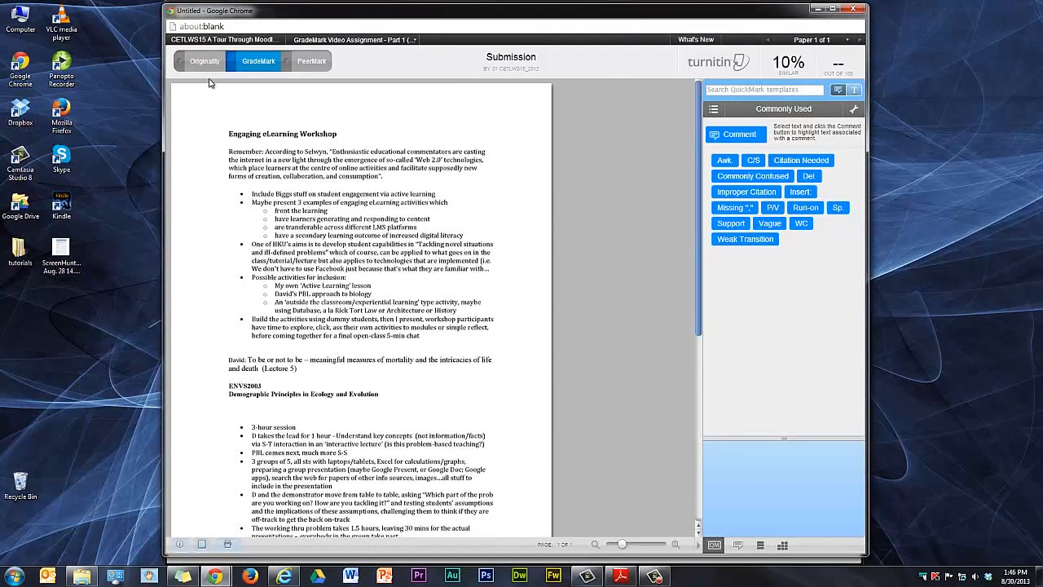
left_click(204, 62)
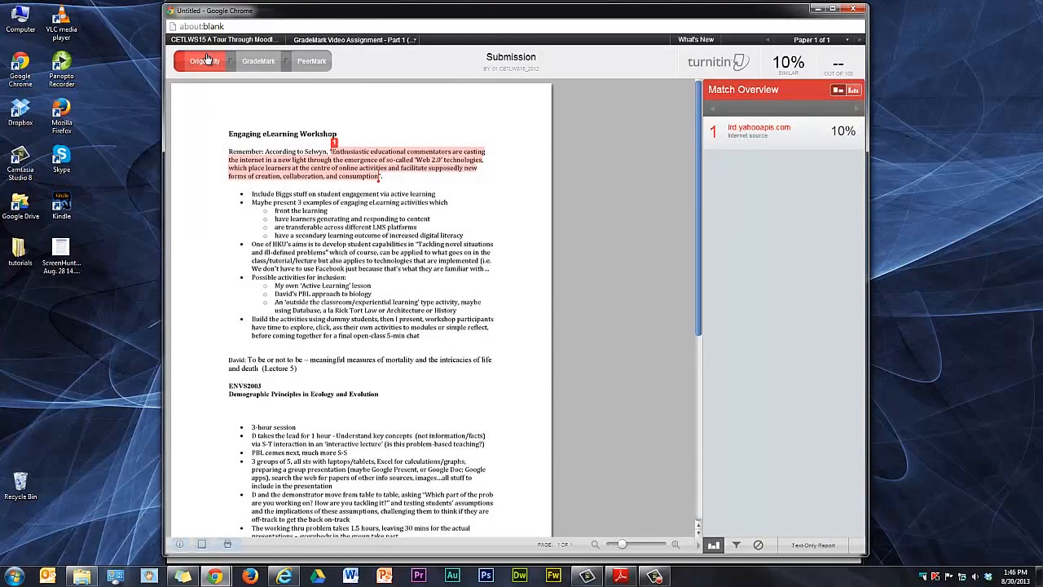
mouse_move(280, 65)
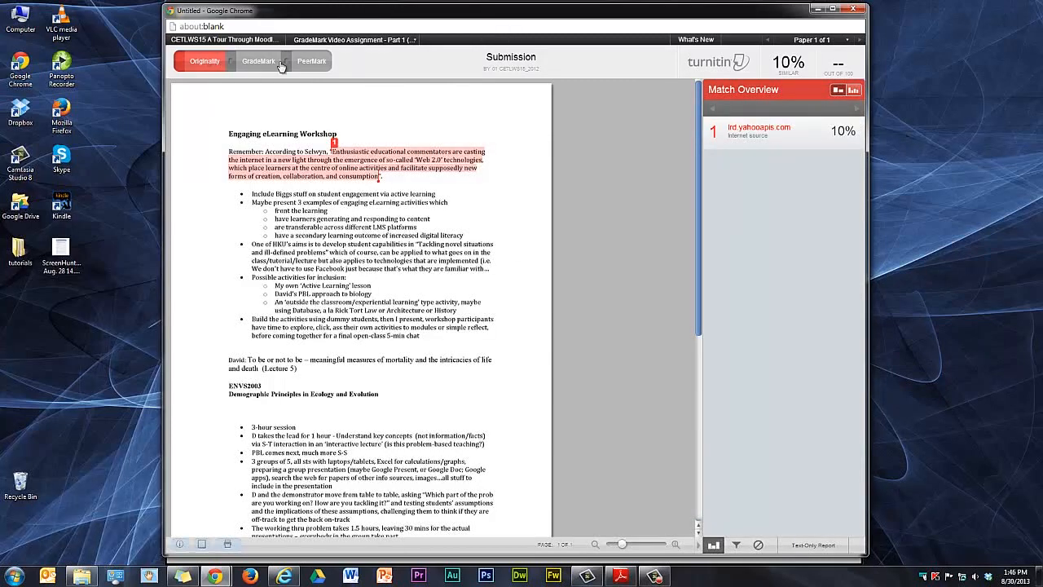
left_click(258, 60)
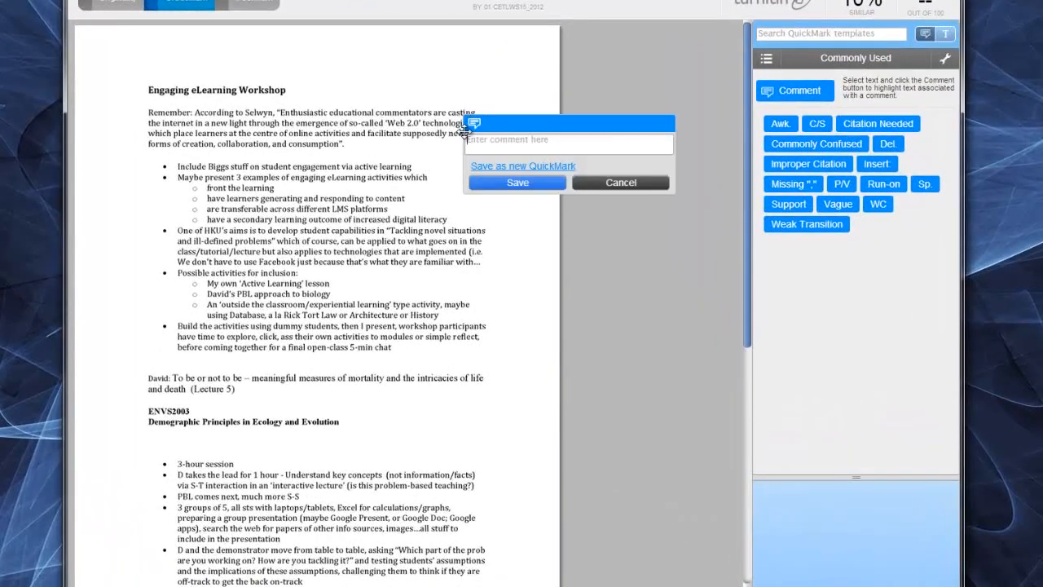
Enter the bubble comment 'Good' and browse the Composition, Composition Marks and Punctuation QuickMark sets
type("Good")
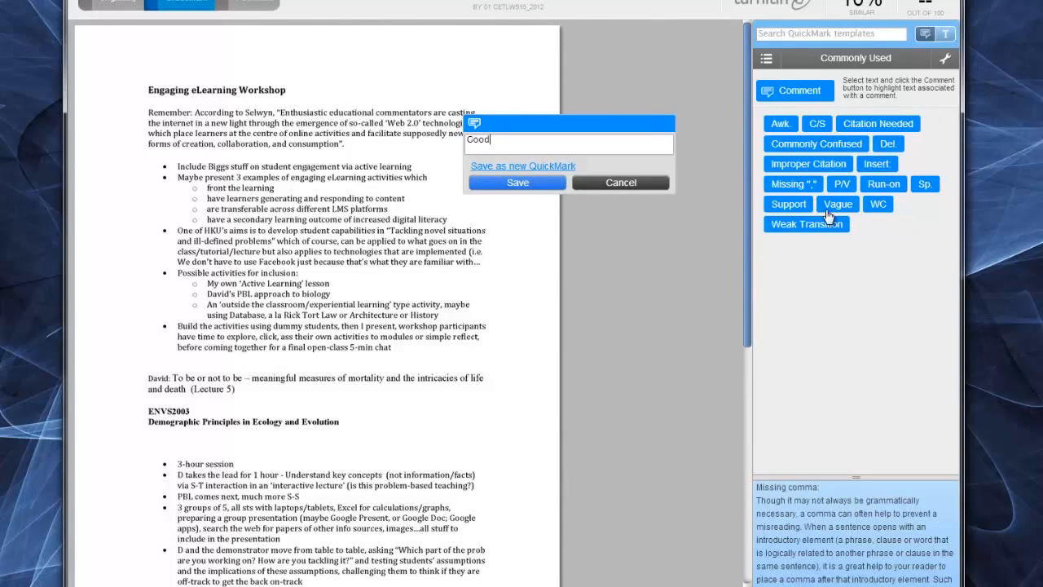
mouse_move(851, 75)
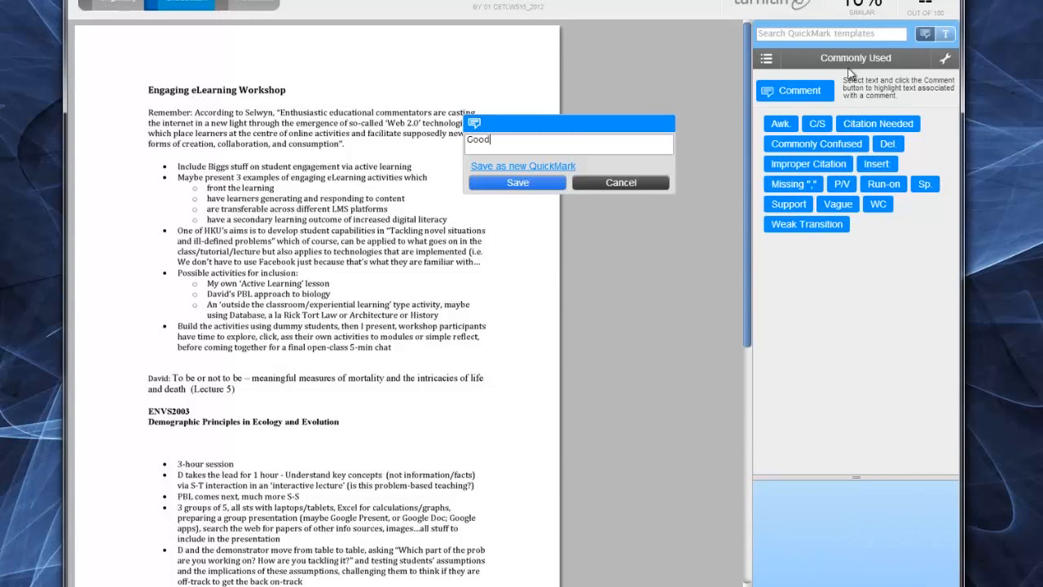
left_click(766, 59)
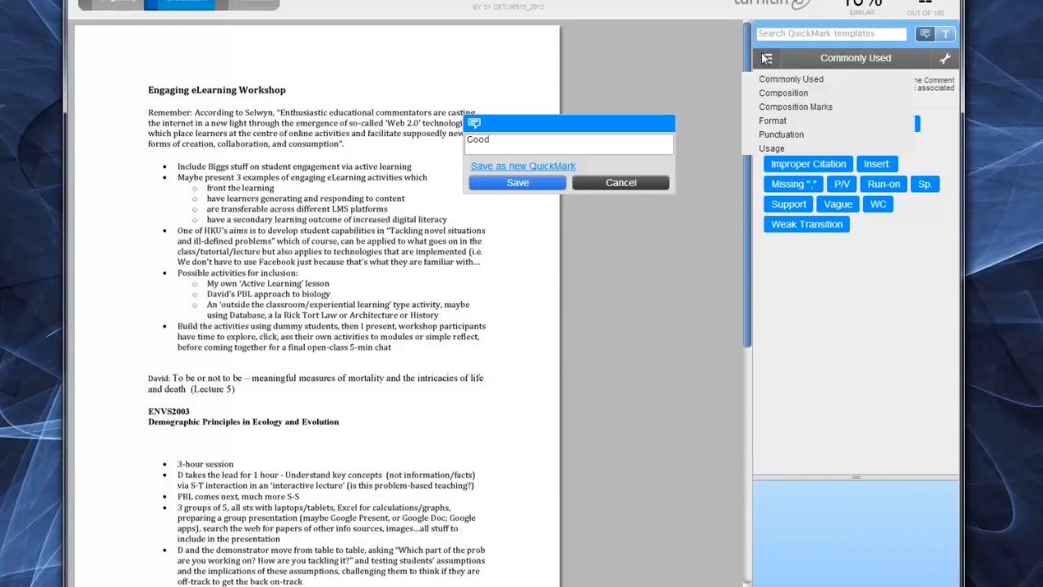
left_click(782, 91)
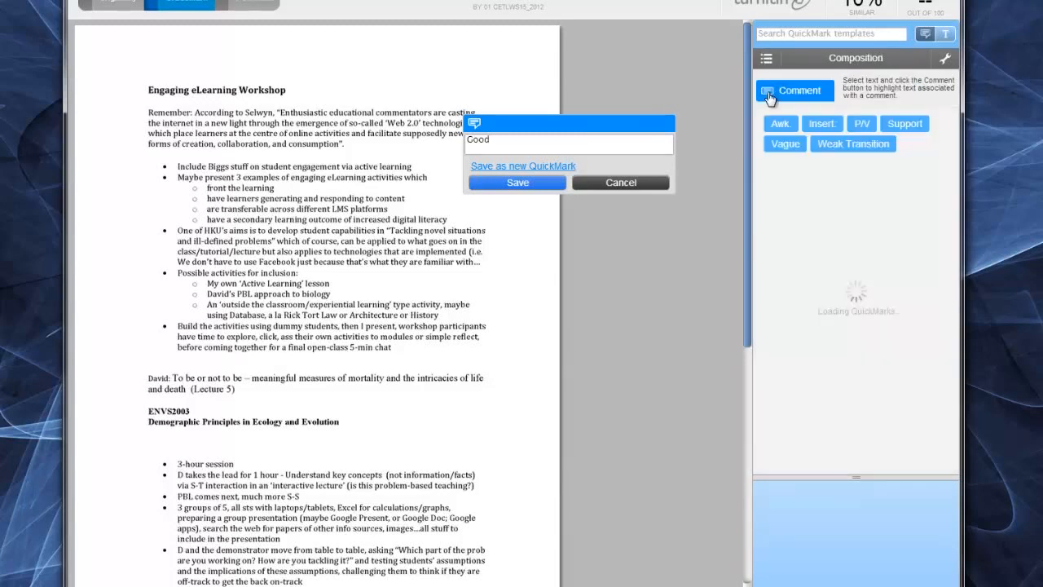
left_click(768, 58)
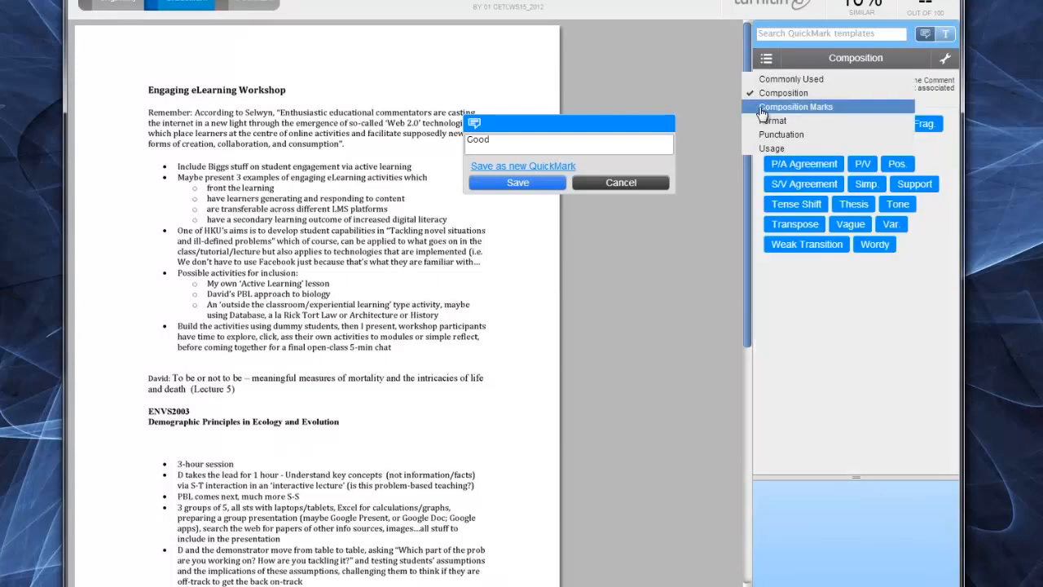
left_click(795, 107)
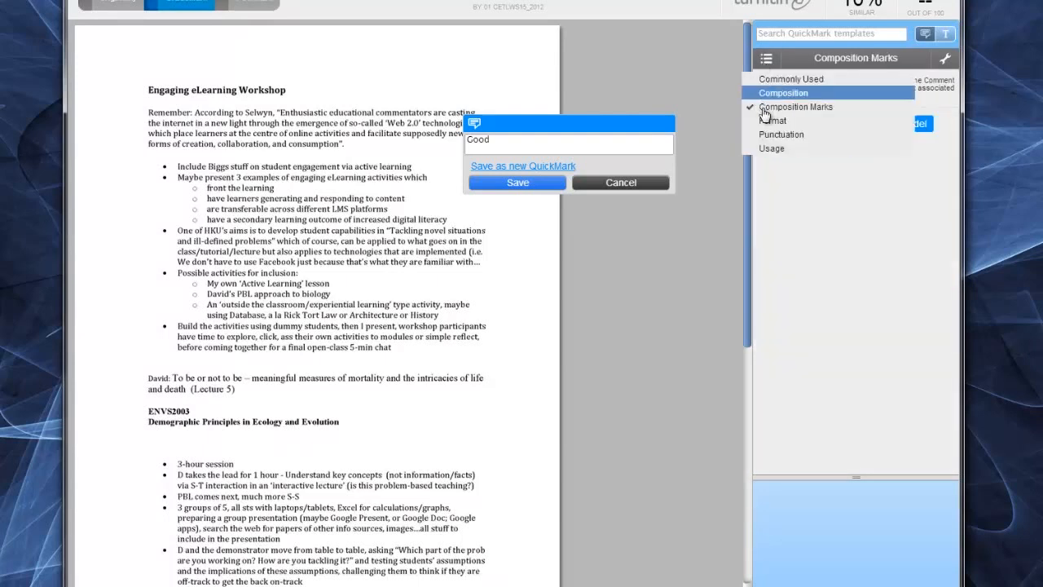
left_click(781, 134)
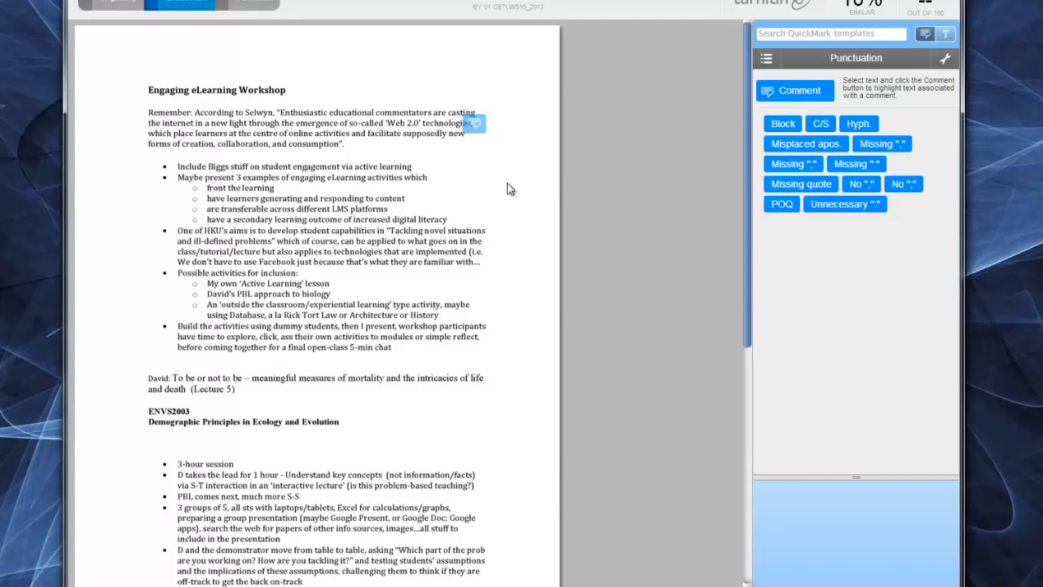
Review the saved 'Good' comment on the opening paragraph and close its preview
left_click(471, 122)
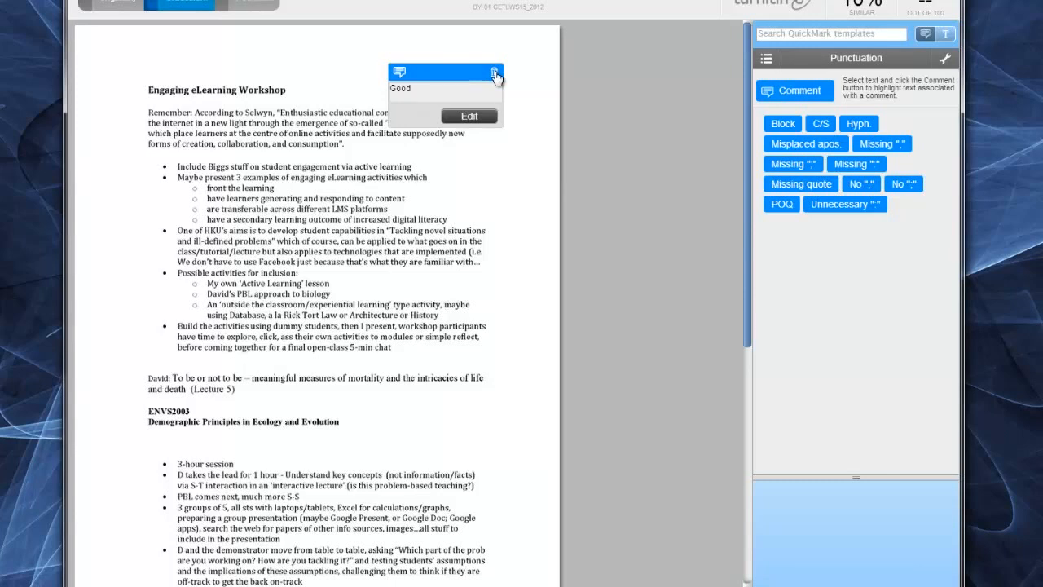
left_click(495, 72)
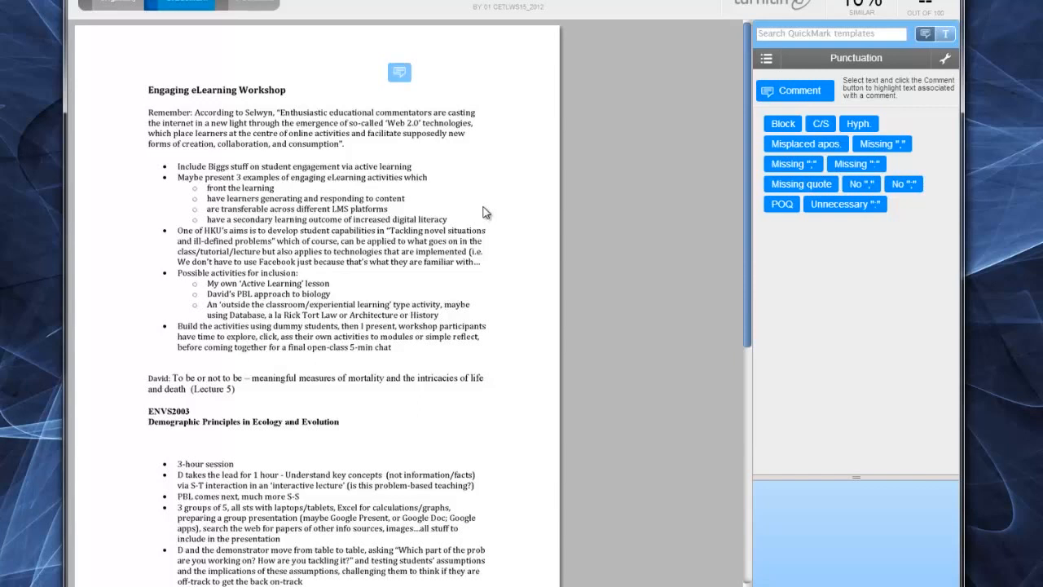
mouse_move(1013, 42)
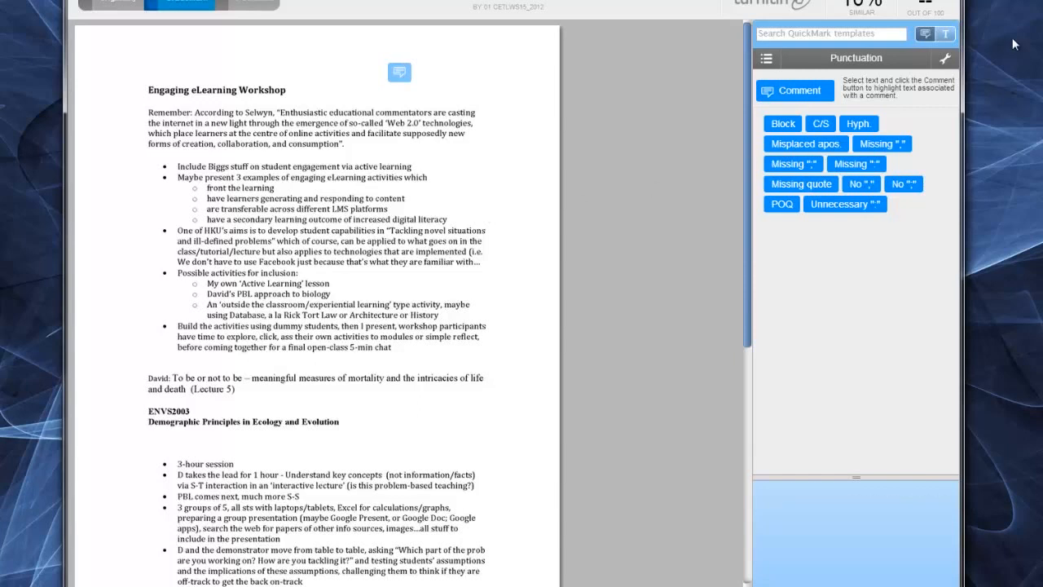
mouse_move(945, 34)
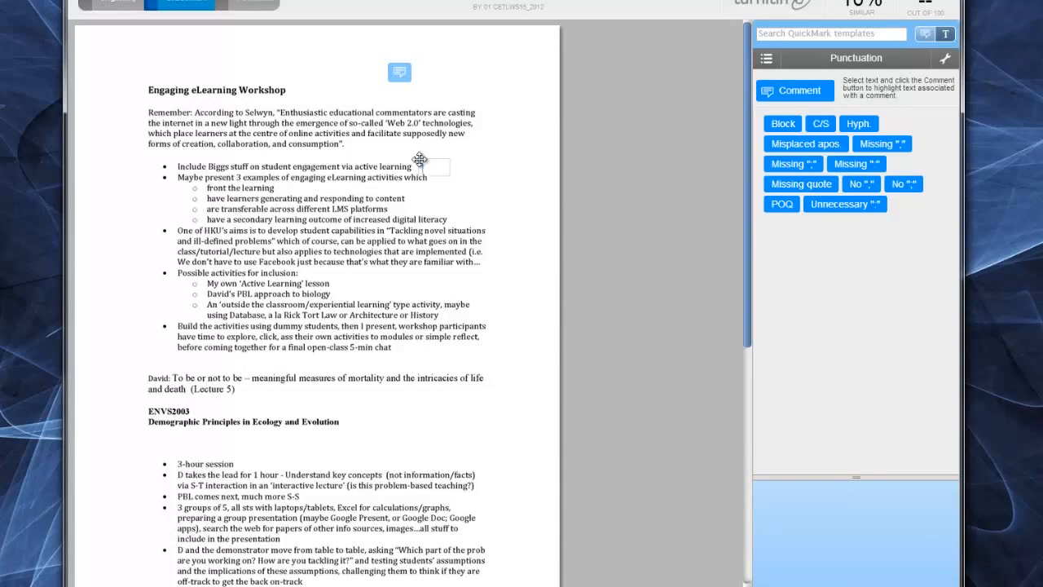
mouse_move(463, 194)
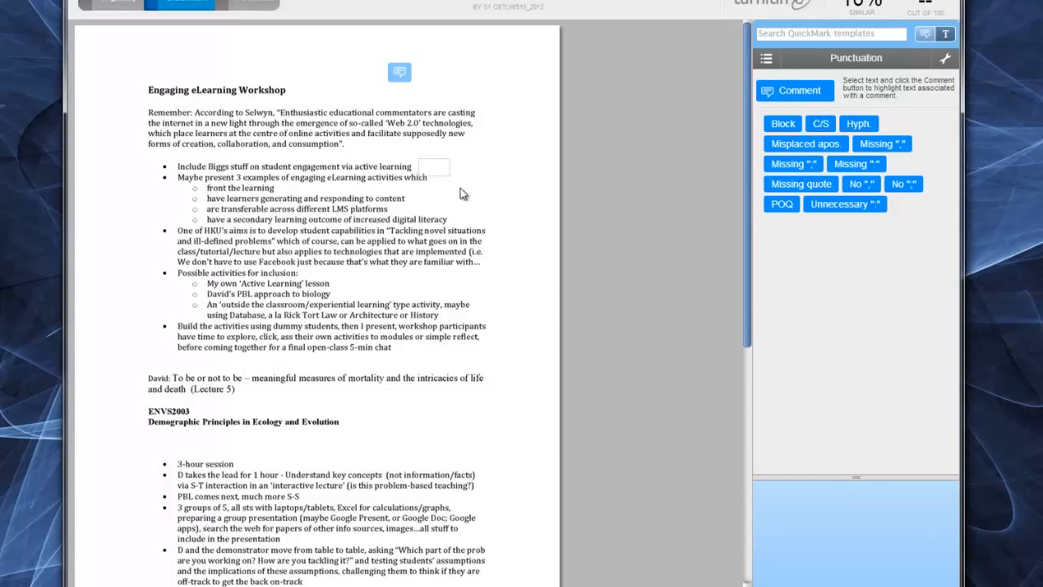
Add an inline 'good work' note and view the Unnecessary colon QuickMark's explanation
type("god")
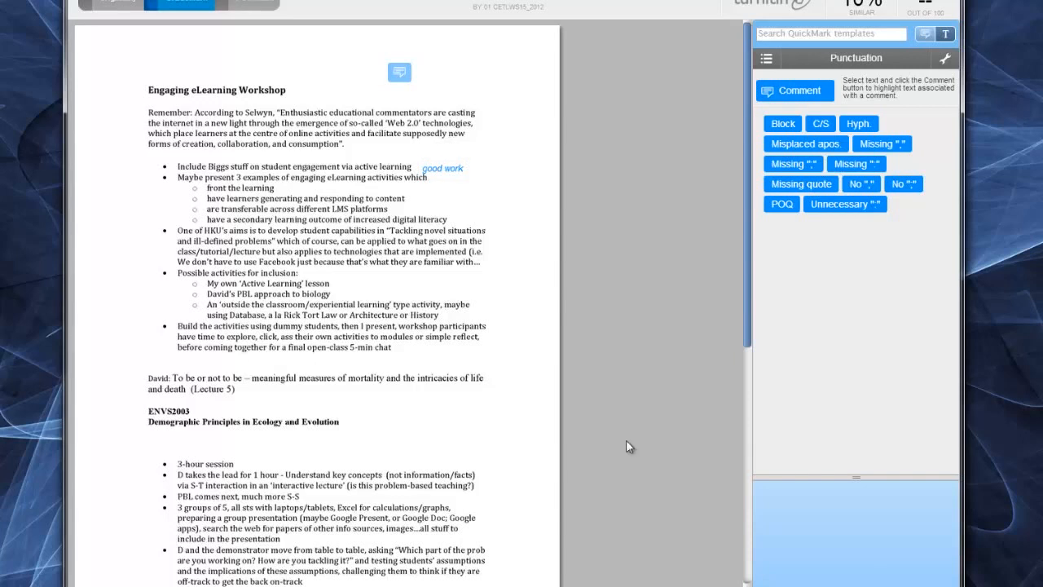
mouse_move(844, 203)
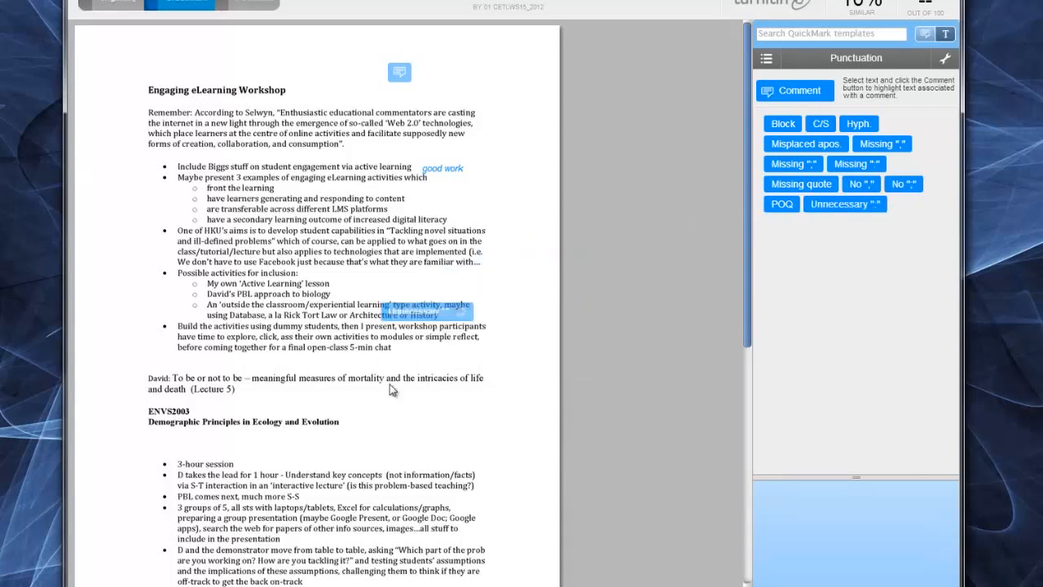
left_click(844, 203)
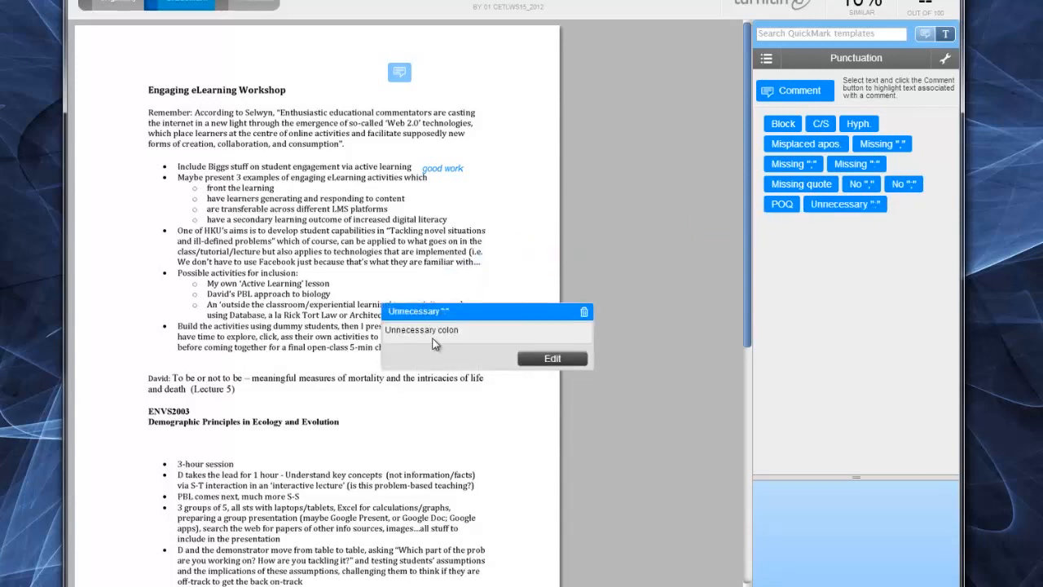
mouse_move(448, 350)
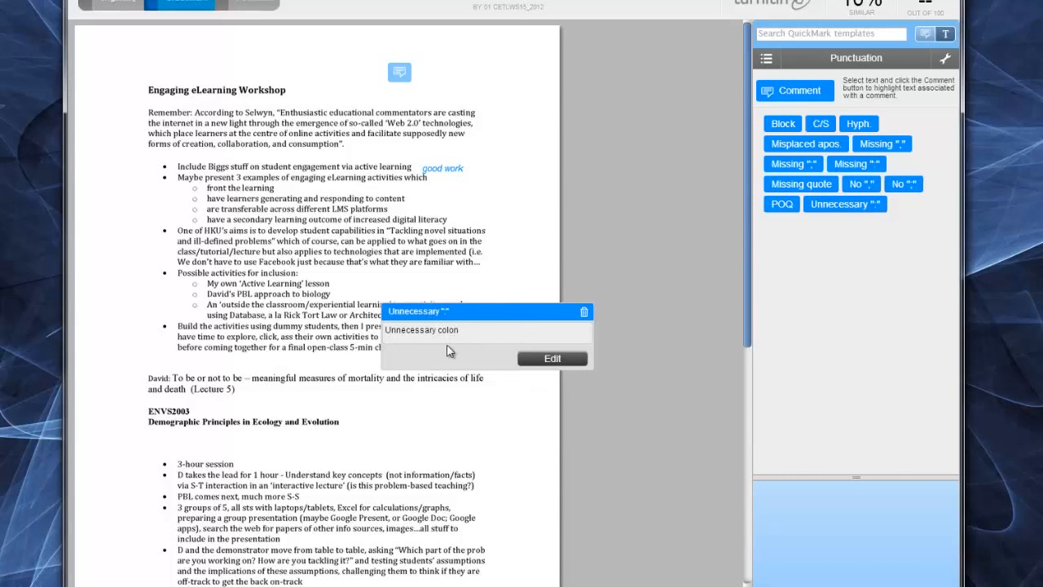
mouse_move(551, 365)
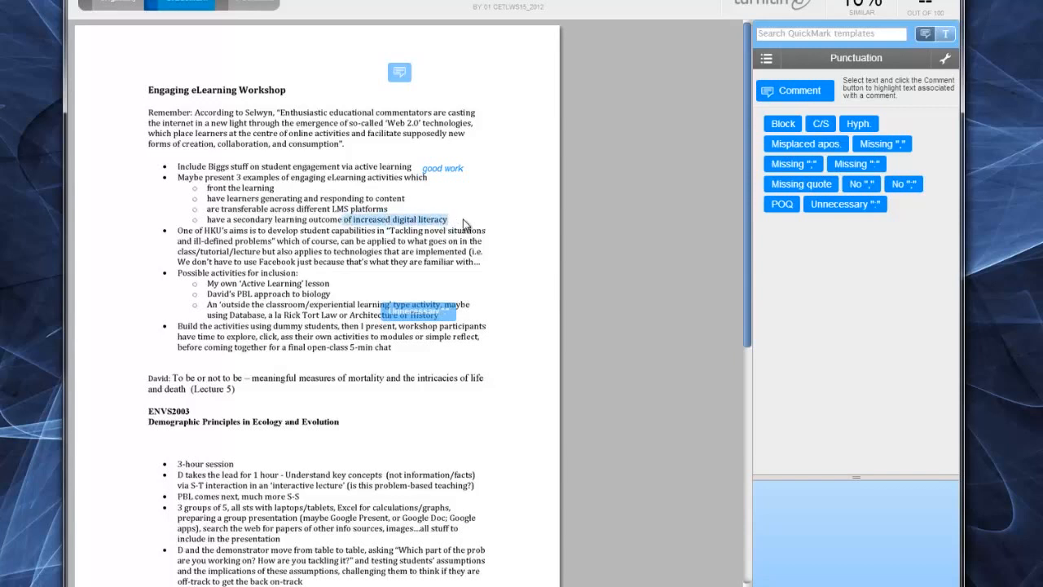
Highlight 'increased digital literacy' in a chosen colour with the note 'check this' and save it
left_click(795, 91)
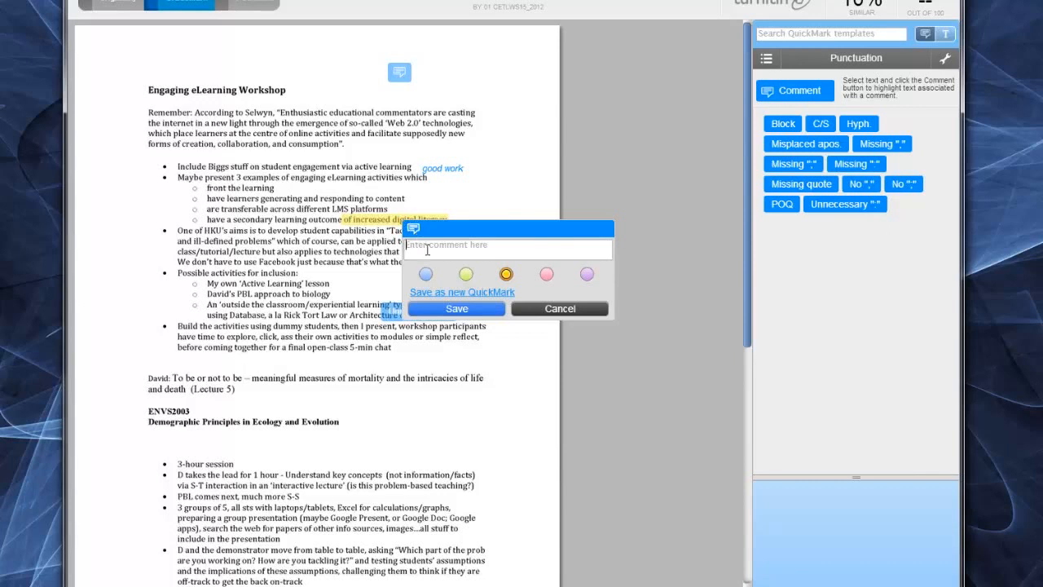
left_click(424, 274)
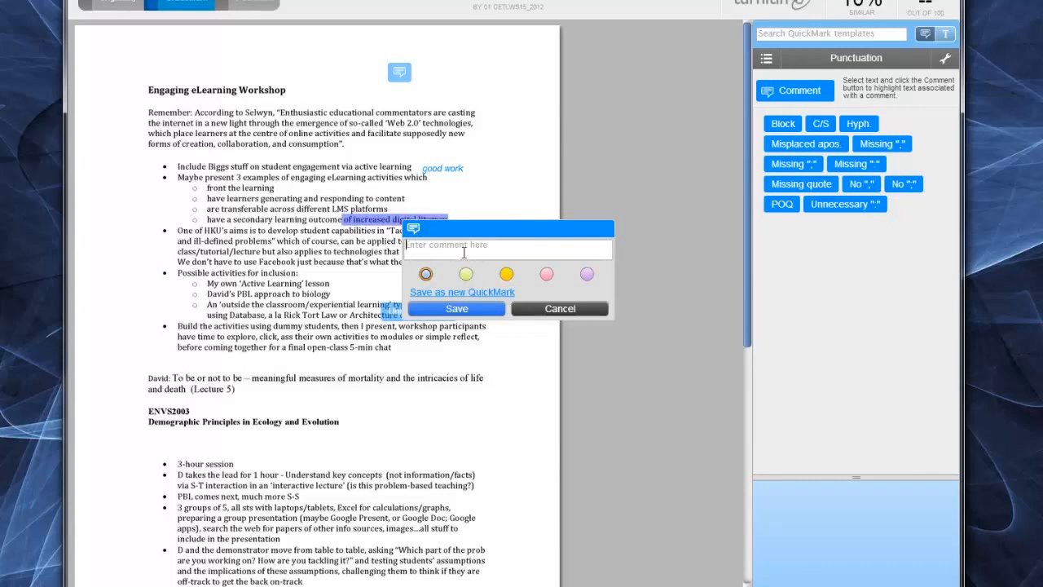
type("check this")
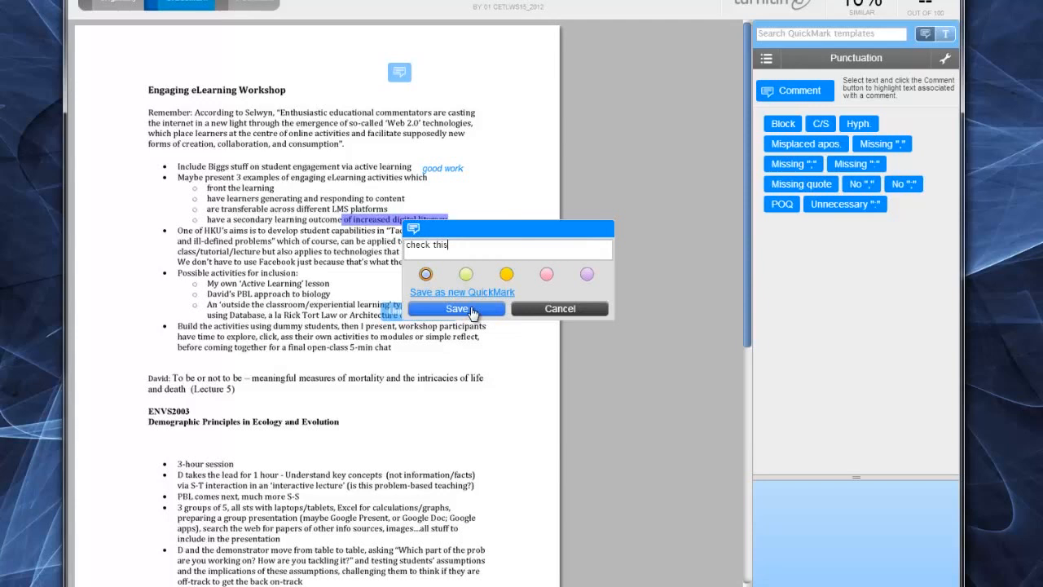
left_click(456, 308)
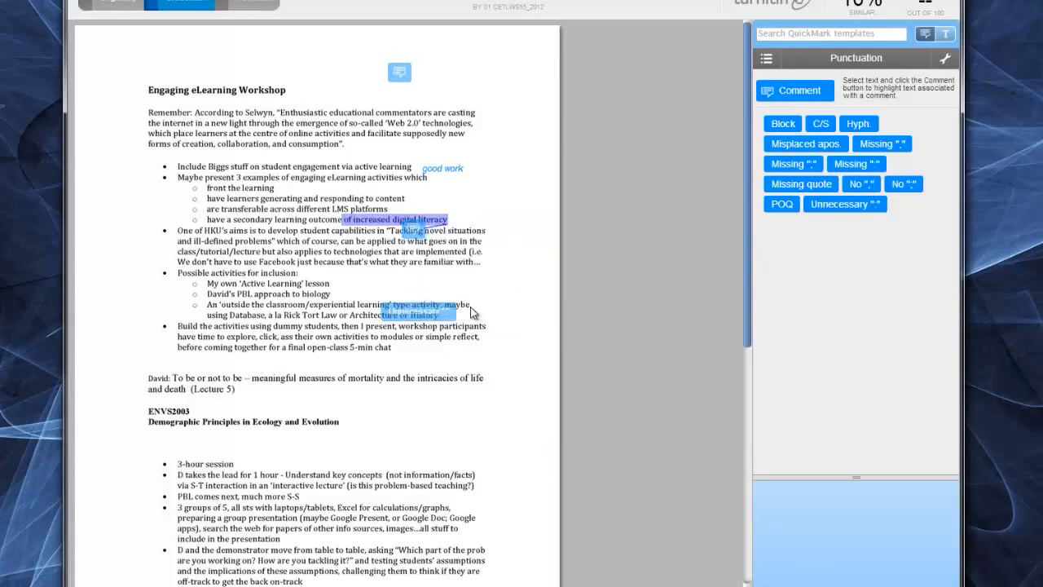
mouse_move(415, 383)
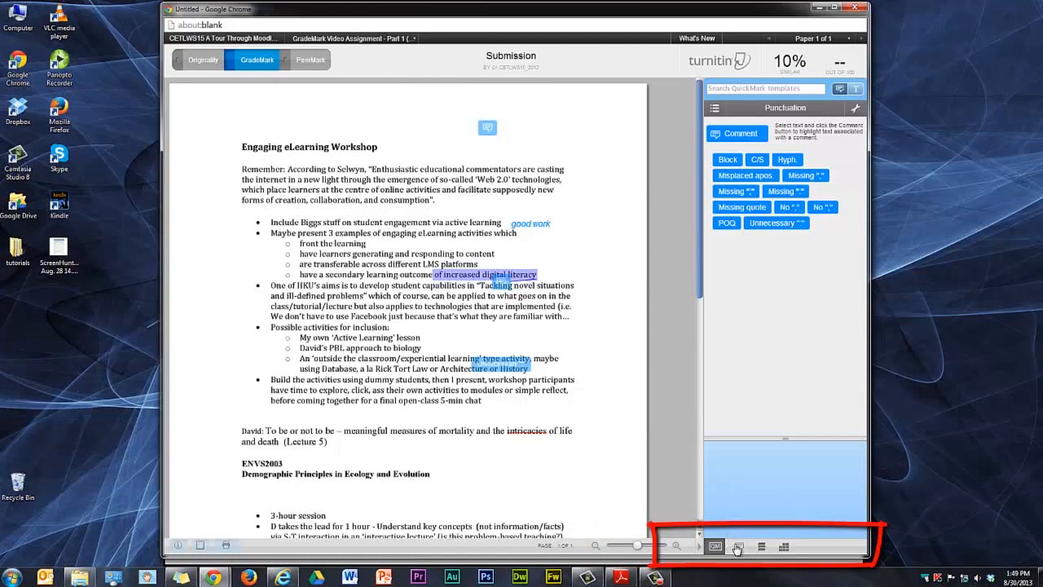
Add the general text comment 'Overall, good work.' to the paper
left_click(737, 546)
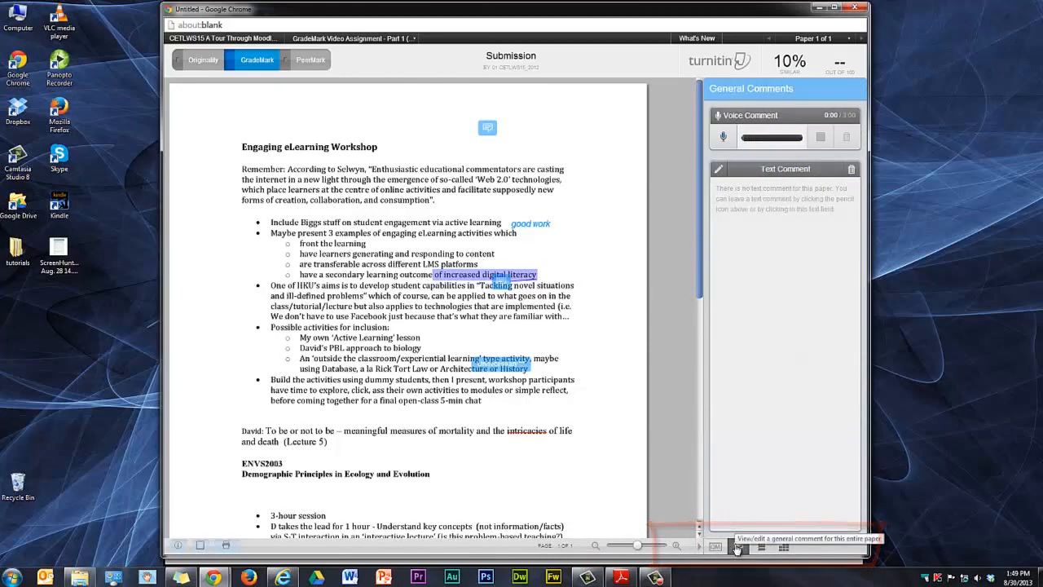
mouse_move(736, 287)
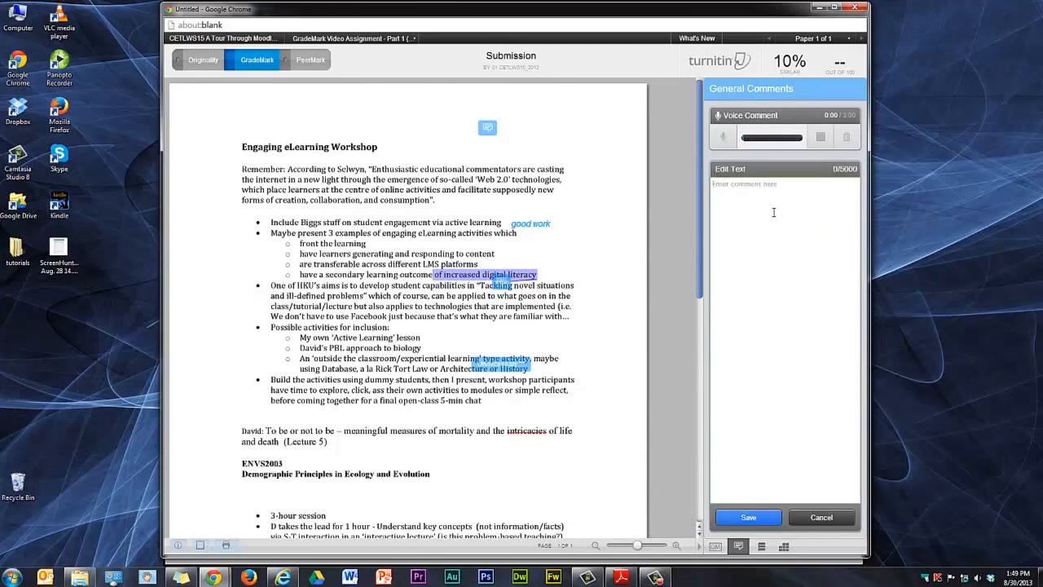
type("Overall,")
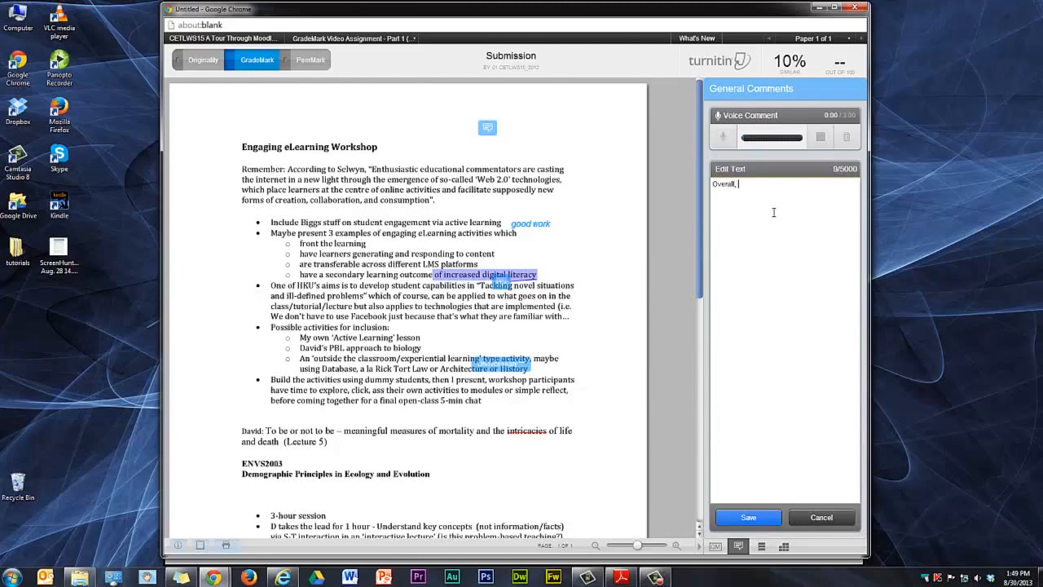
type("good work.")
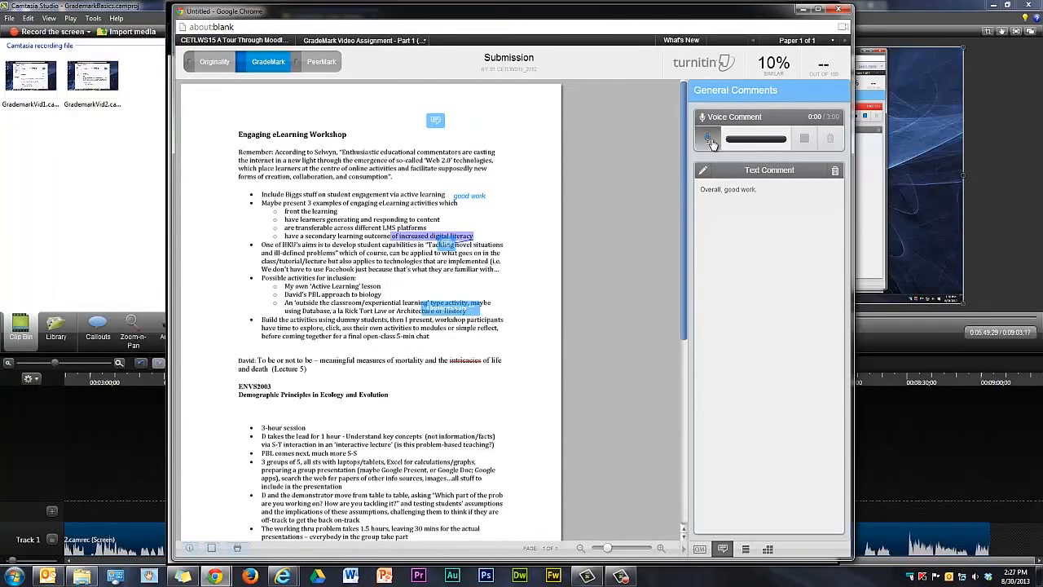
Record and save a voice comment, then enter the grade of 80
left_click(707, 137)
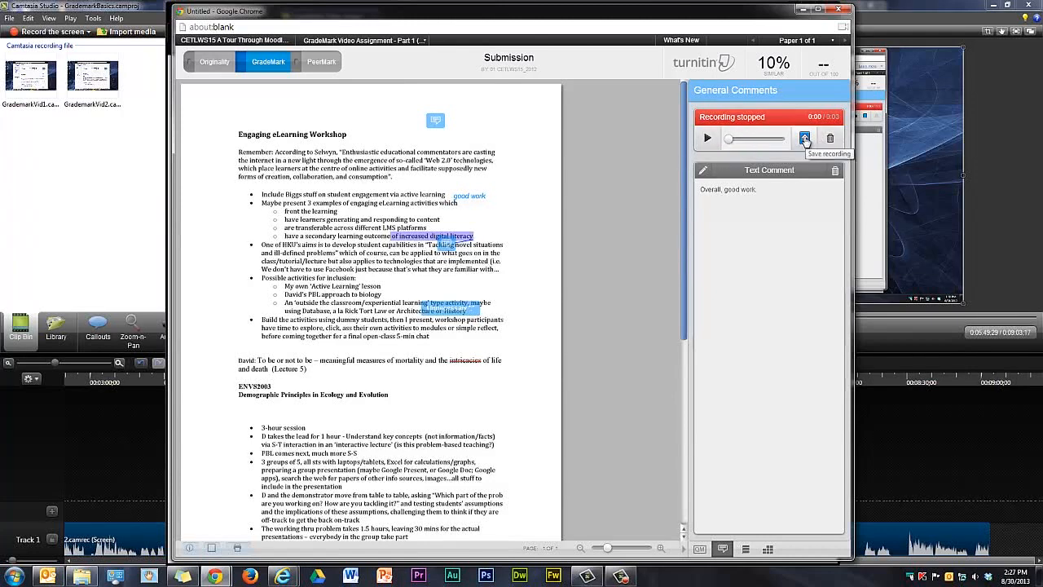
left_click(805, 137)
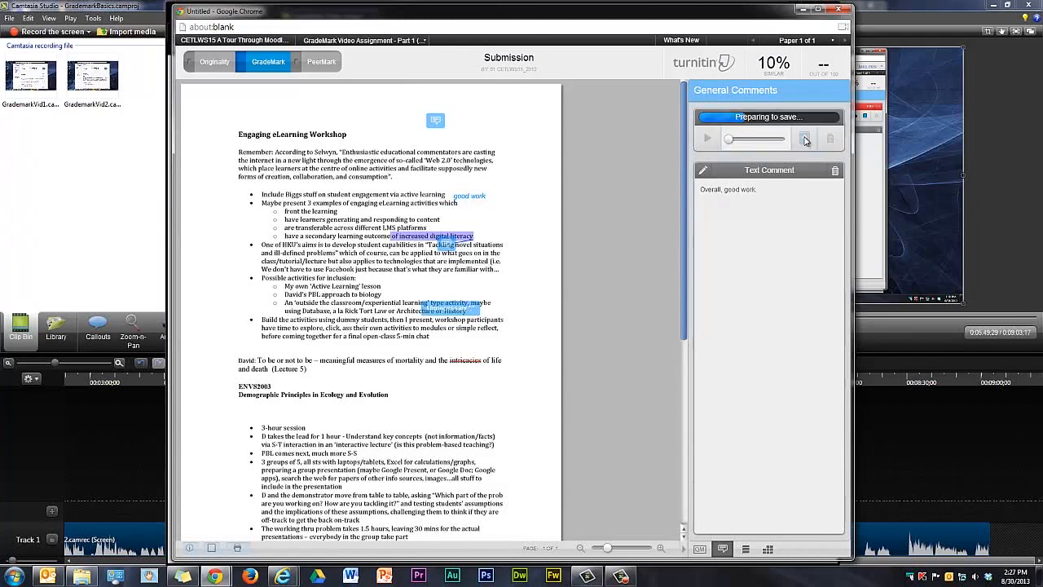
left_click(805, 139)
type("80")
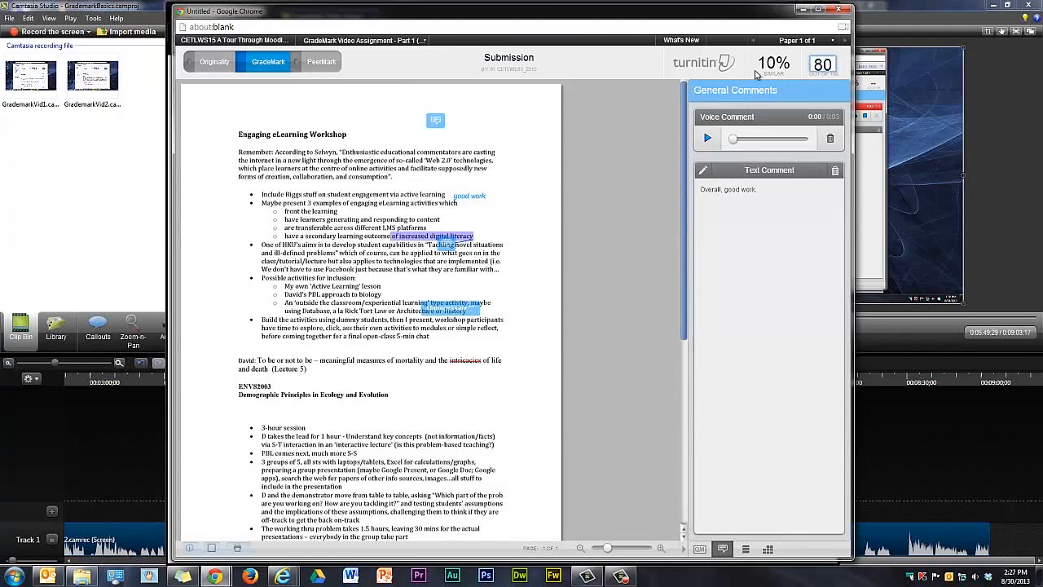
mouse_move(772, 62)
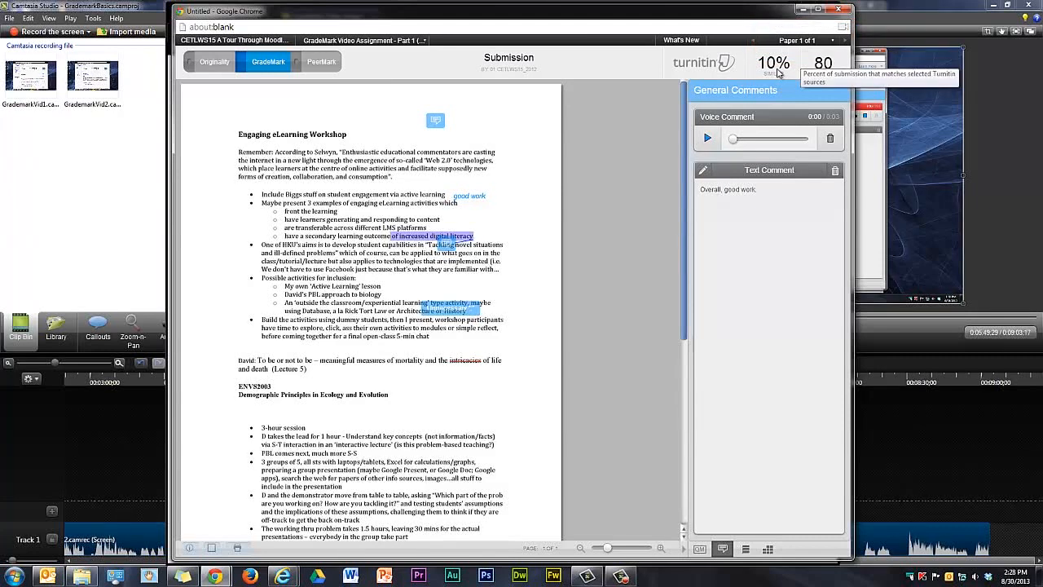
mouse_move(844, 39)
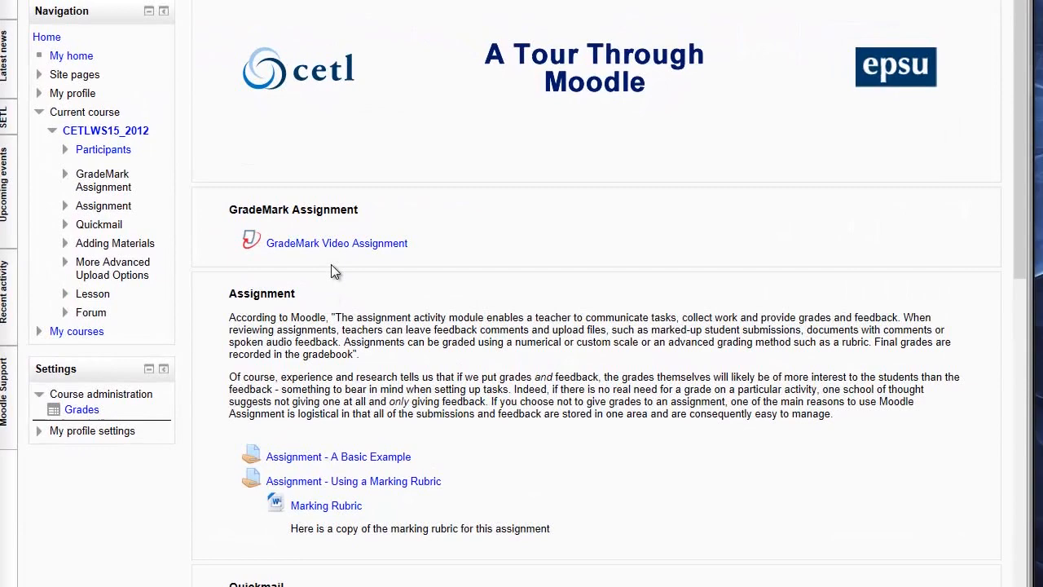
Open the GradeMark Video Assignment, list My Submissions, and open the 80/100 paper's feedback
left_click(336, 243)
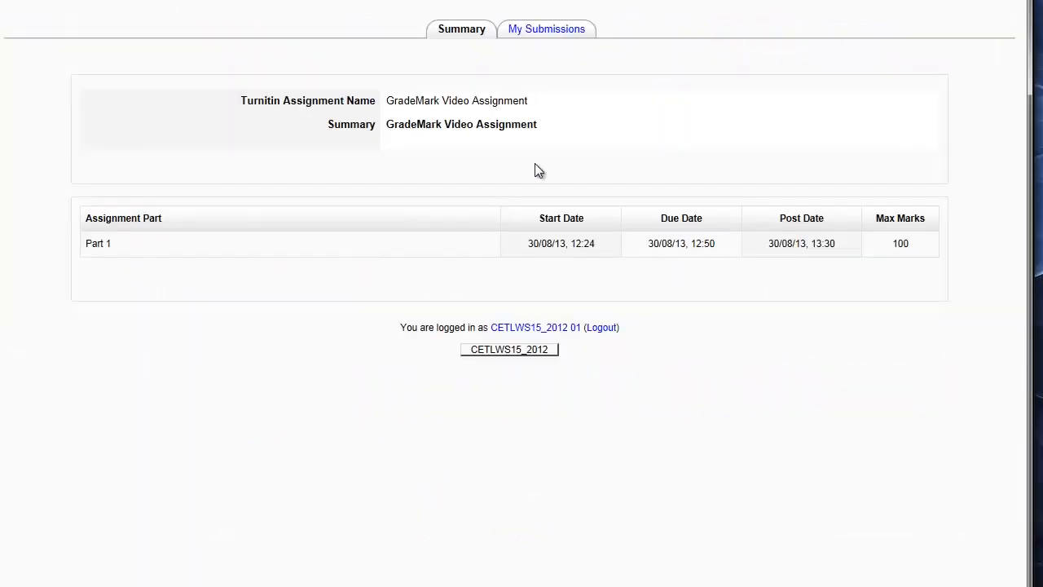
left_click(546, 30)
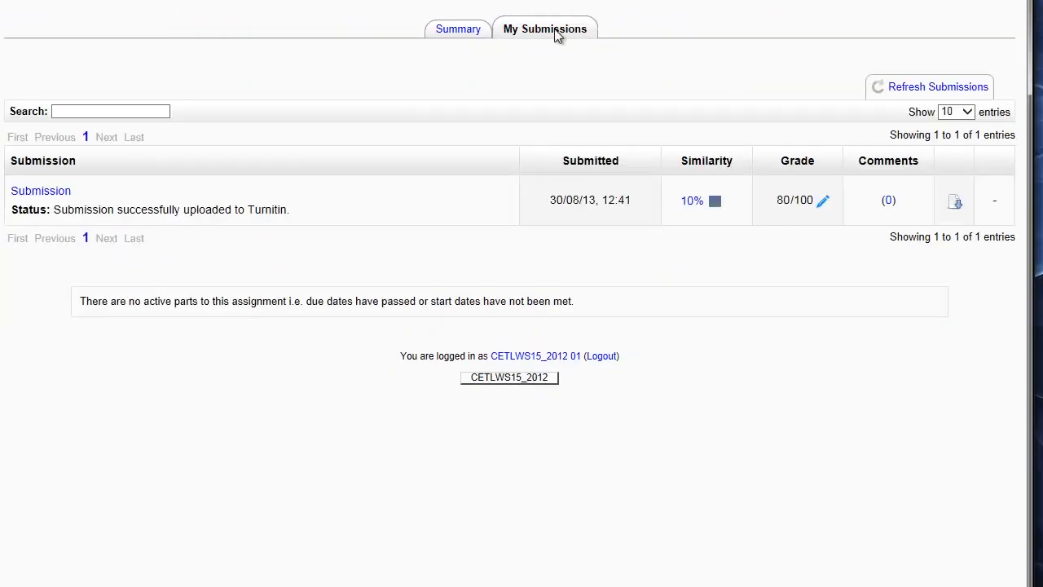
mouse_move(823, 203)
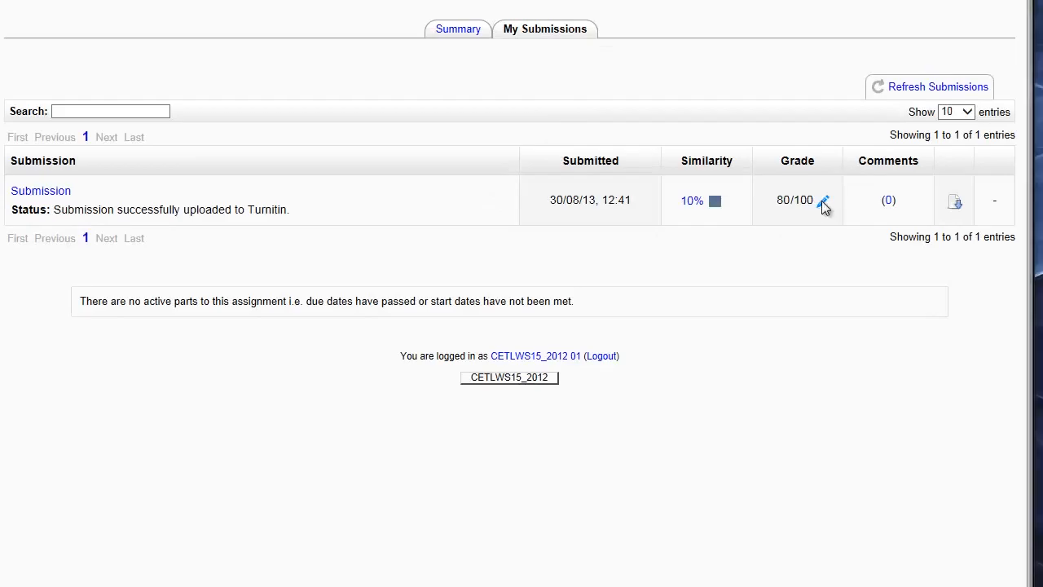
left_click(823, 200)
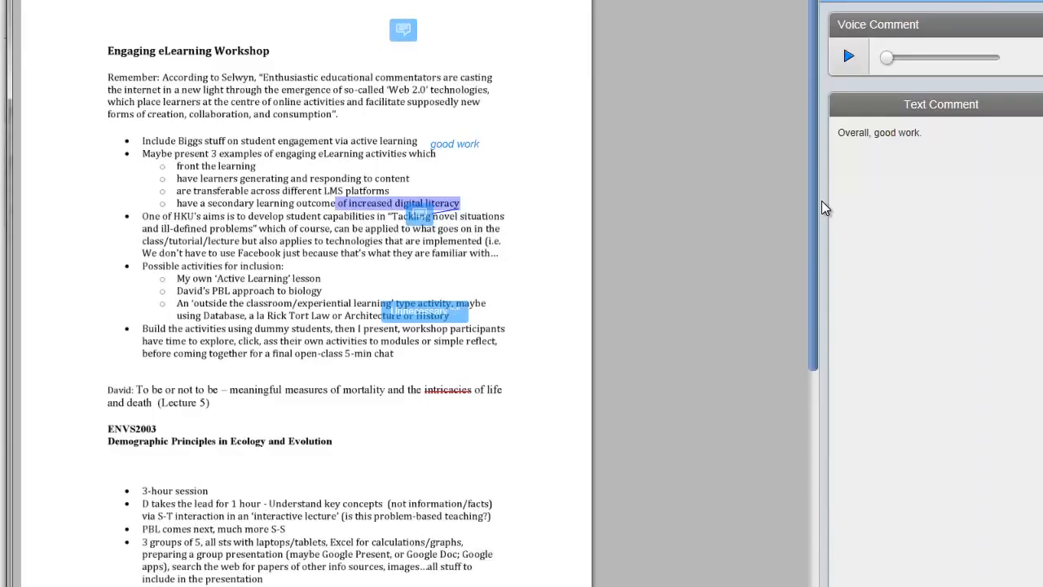
Play the recorded voice comment in the feedback view
left_click(402, 29)
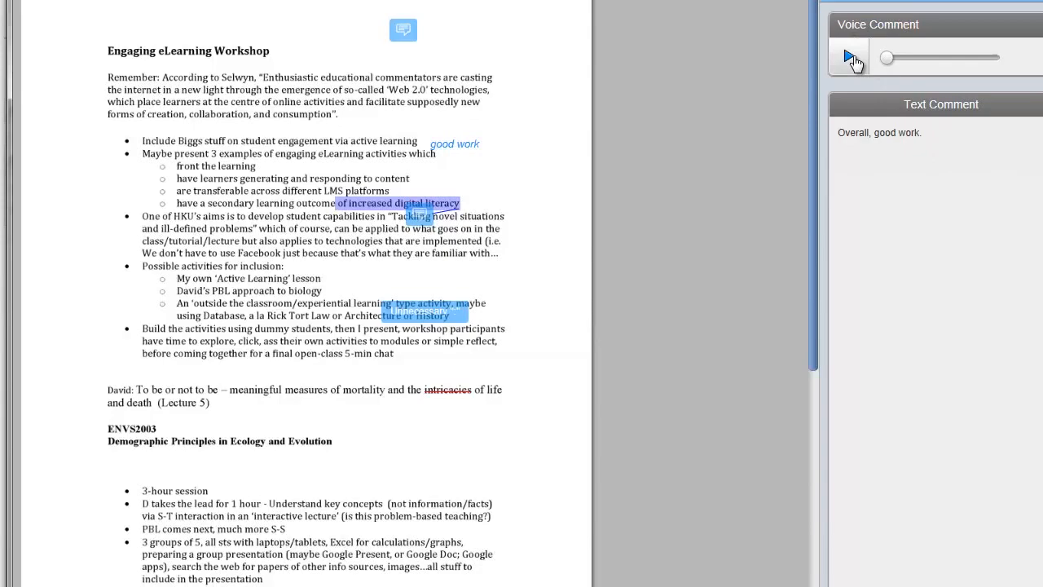
mouse_move(851, 57)
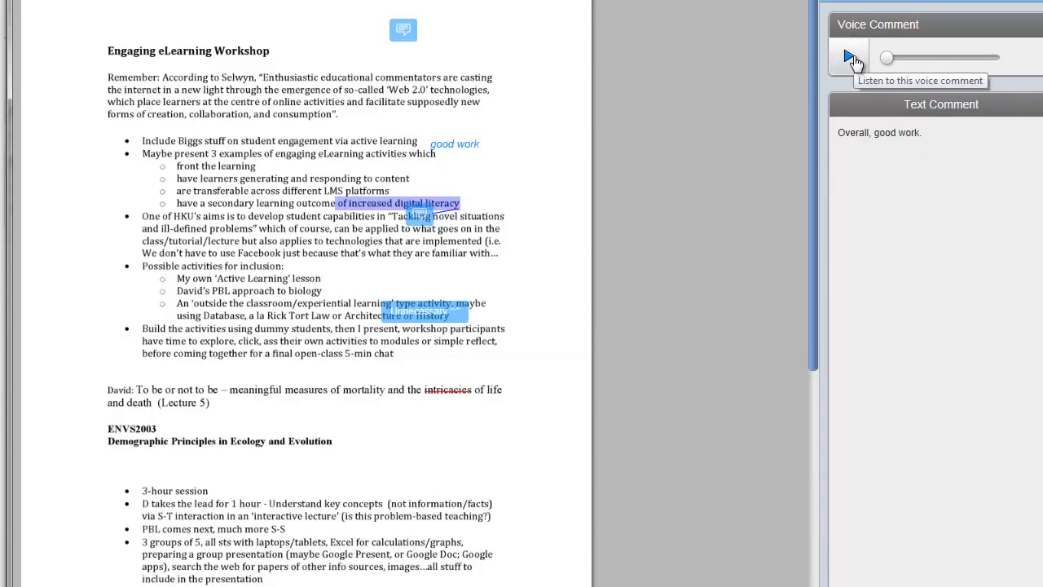